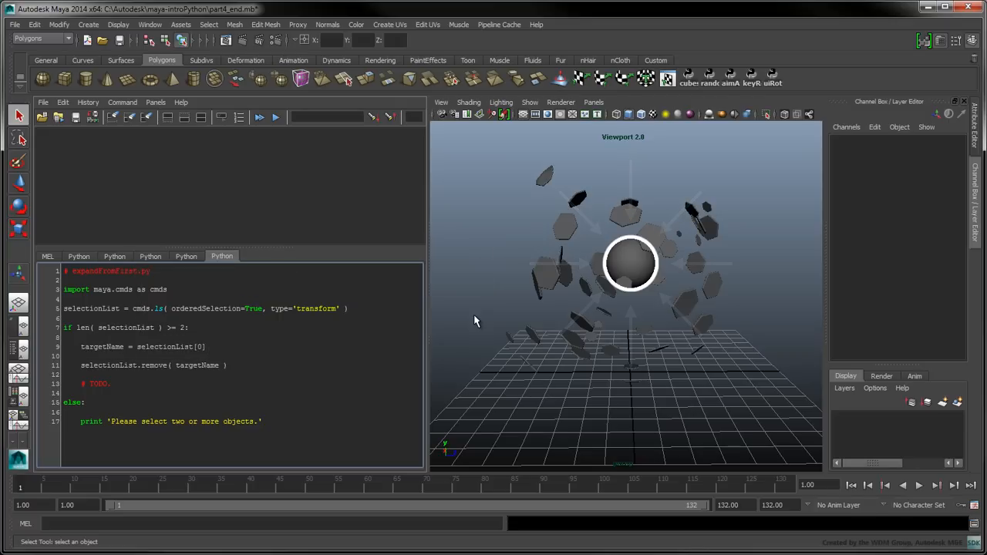
- Add the locatorGroupName group line and a for loop reading each object's translate with getAttr
{"action": "left_click", "coordinate": [631, 264]}
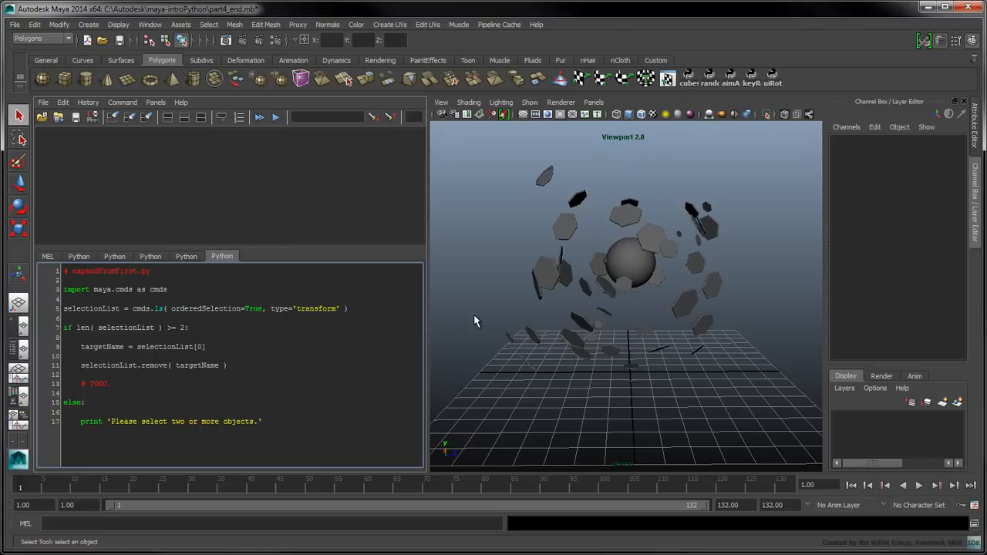
{"action": "type", "text": "locatorGroupName = cmds.group( empty=True, name='expansion_locator_grp#'"}
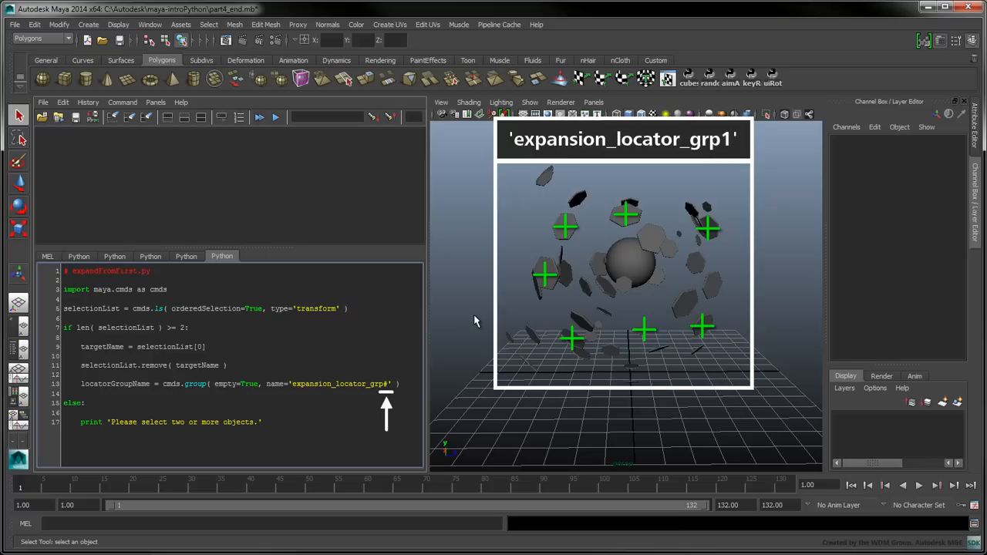
{"action": "type", "text": "for objectName in selectionList:"}
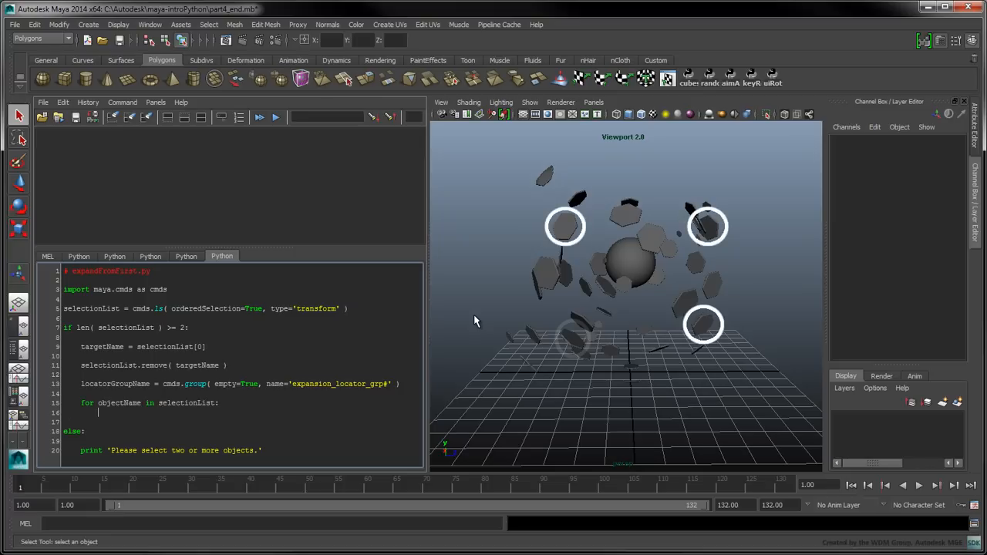
{"action": "type", "text": "tempResult ="}
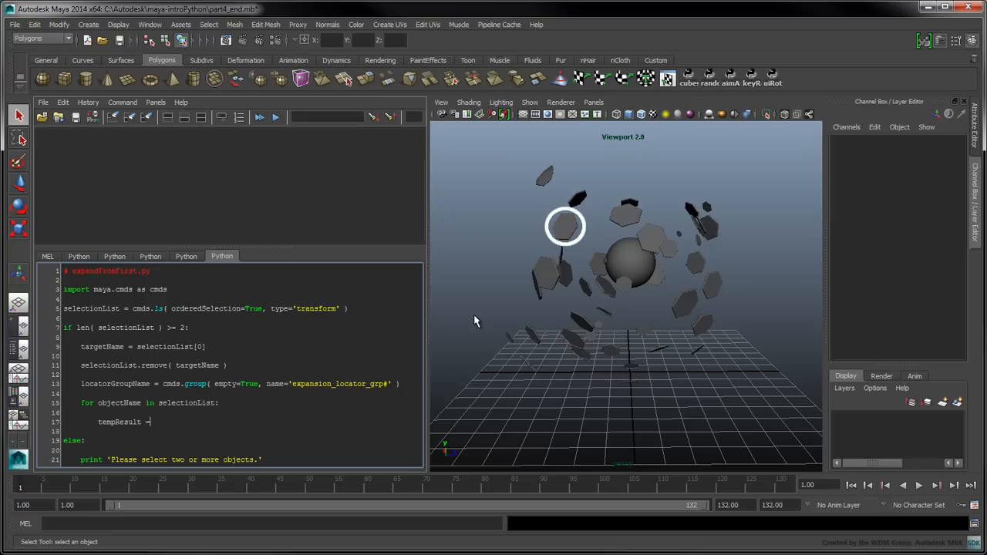
{"action": "type", "text": "cmds.getAttr( '%s.translate' % ( objectName ) )"}
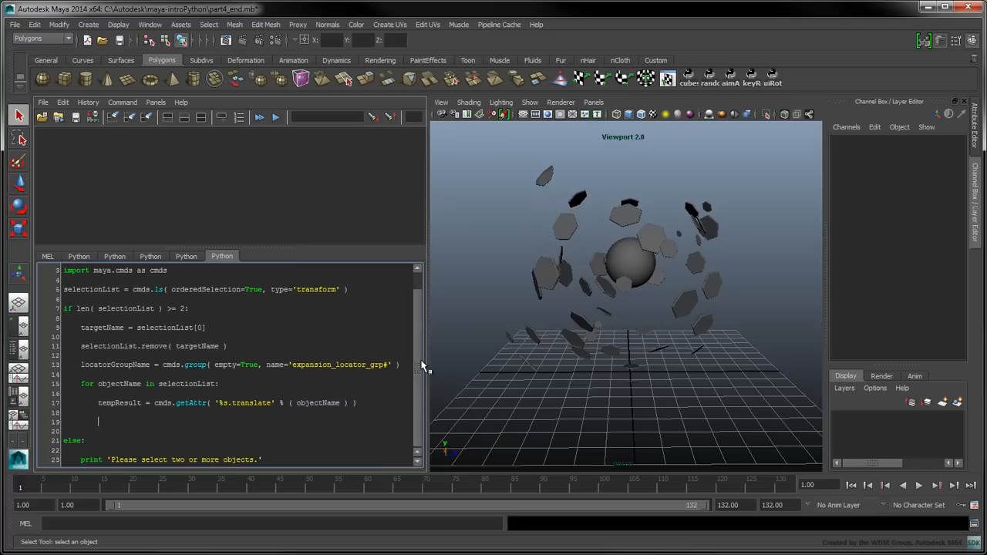
- Store tempResult[0] as coords on one merged line and begin the locatorName assignment
{"action": "type", "text": "coords"}
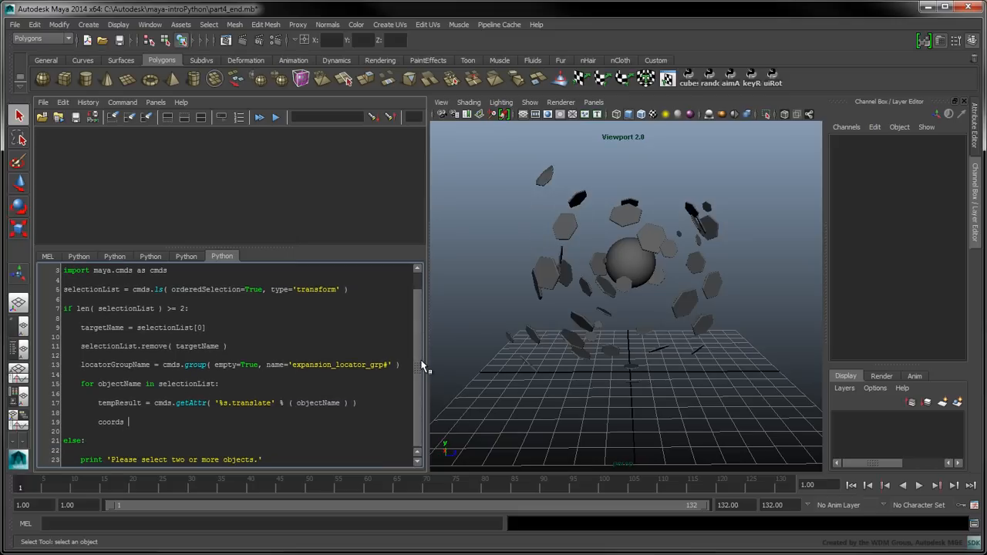
{"action": "type", "text": "= tempResult"}
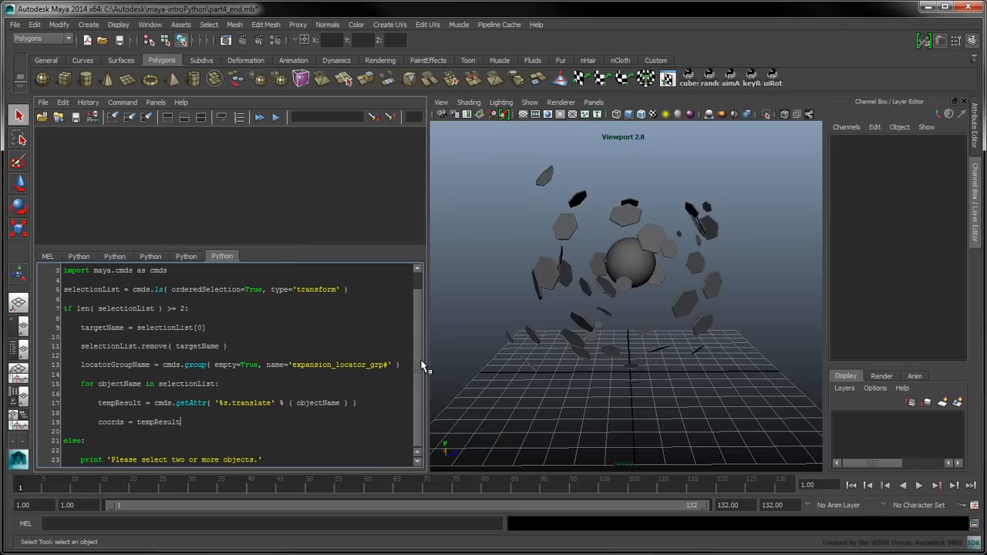
{"action": "type", "text": "[0]"}
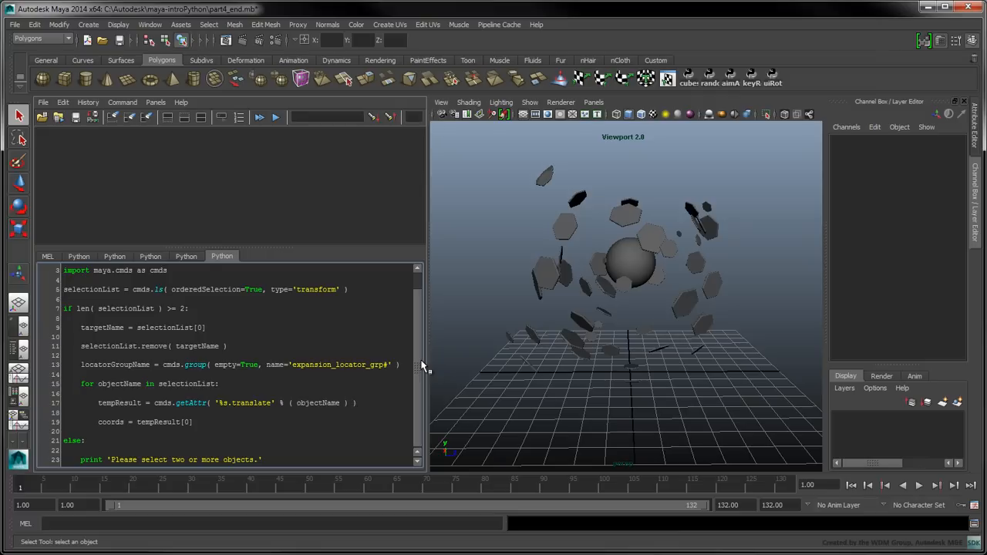
{"action": "left_click_drag", "start_coordinate": [98, 403], "coordinate": [357, 422]}
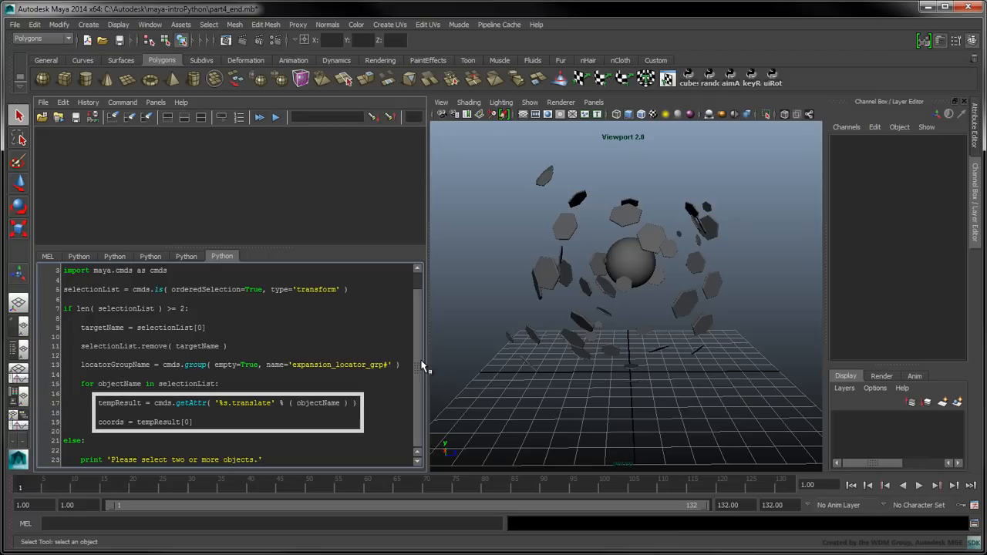
{"action": "double_click", "coordinate": [120, 403]}
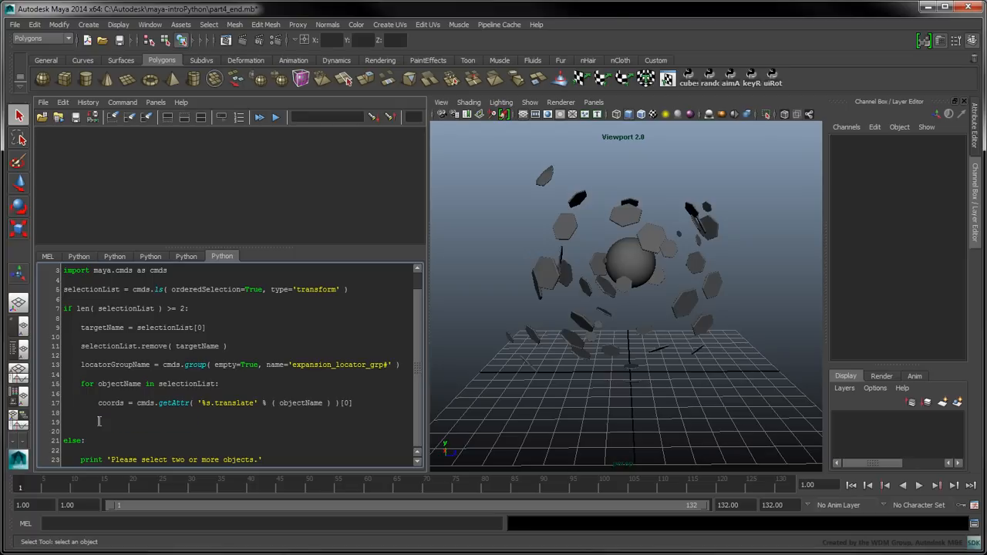
{"action": "type", "text": "locatorName = cmds.spaceLocator("}
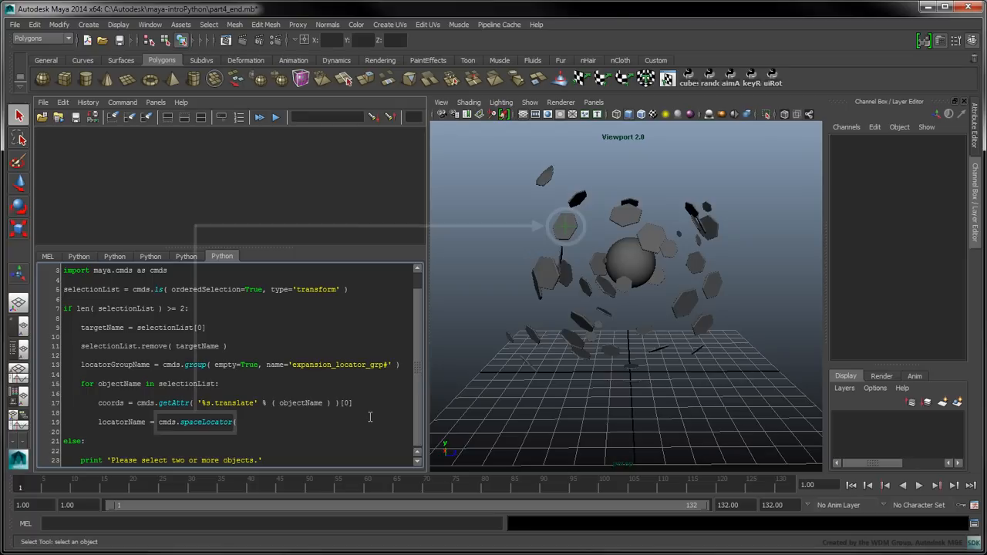
- Add spaceLocator with position=coords and '%s_' name, xform centerPivots, and parent to the locator group
{"action": "type", "text": "position"}
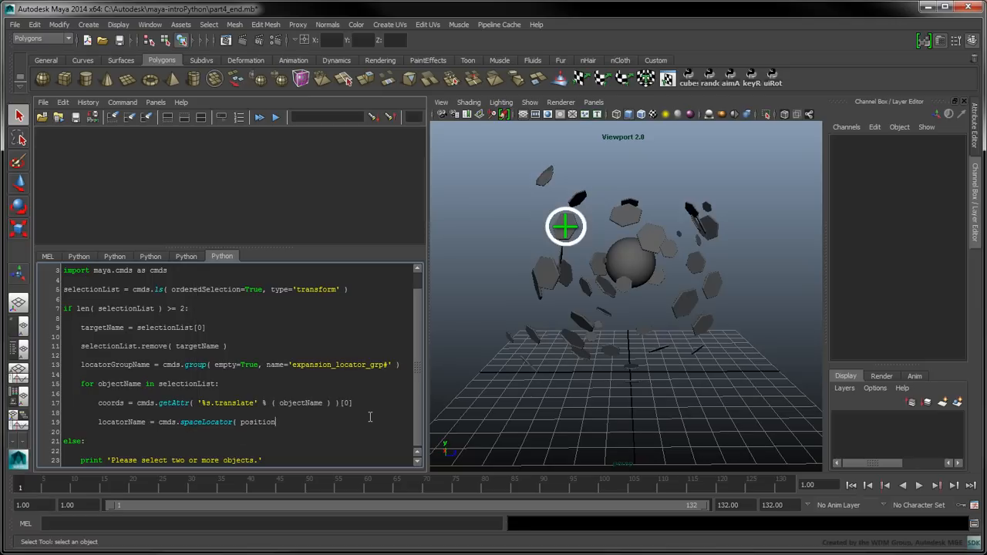
{"action": "type", "text": "position=coords,"}
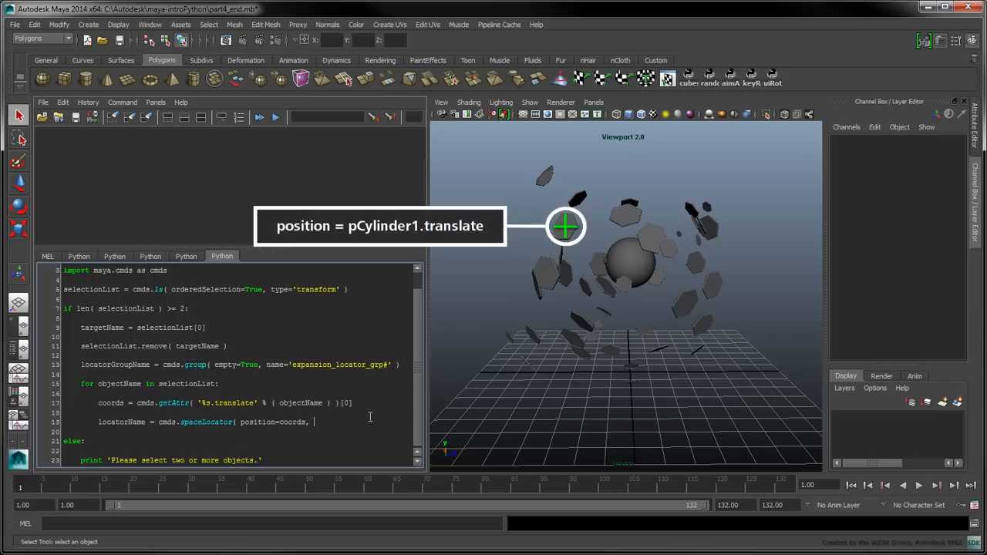
{"action": "type", "text": "name='%s_loc#' % ( obje"}
{"action": "type", "text": "cmds.x"}
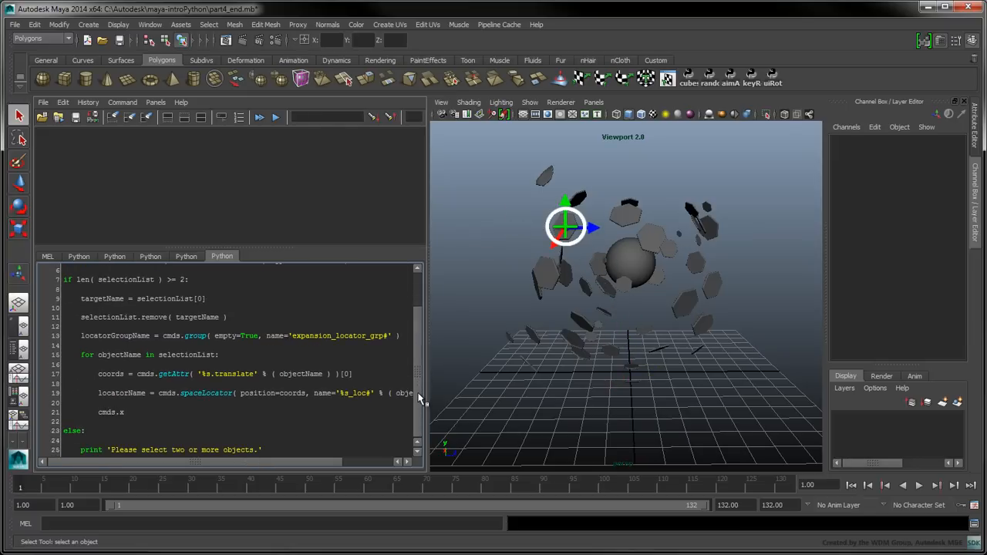
{"action": "type", "text": "form( locatorName, centerPivots=True"}
{"action": "type", "text": "cmds.parent("}
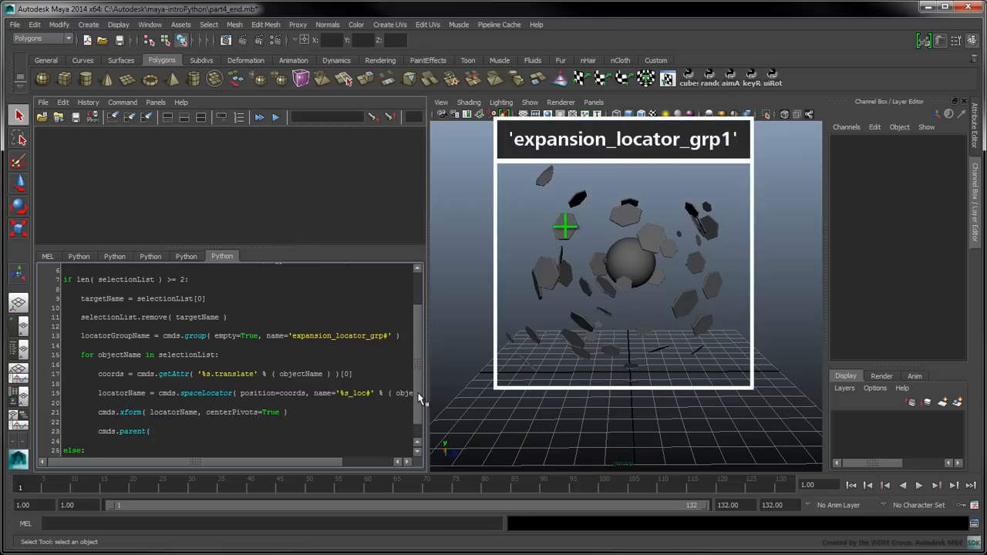
{"action": "type", "text": "locatorName, loc"}
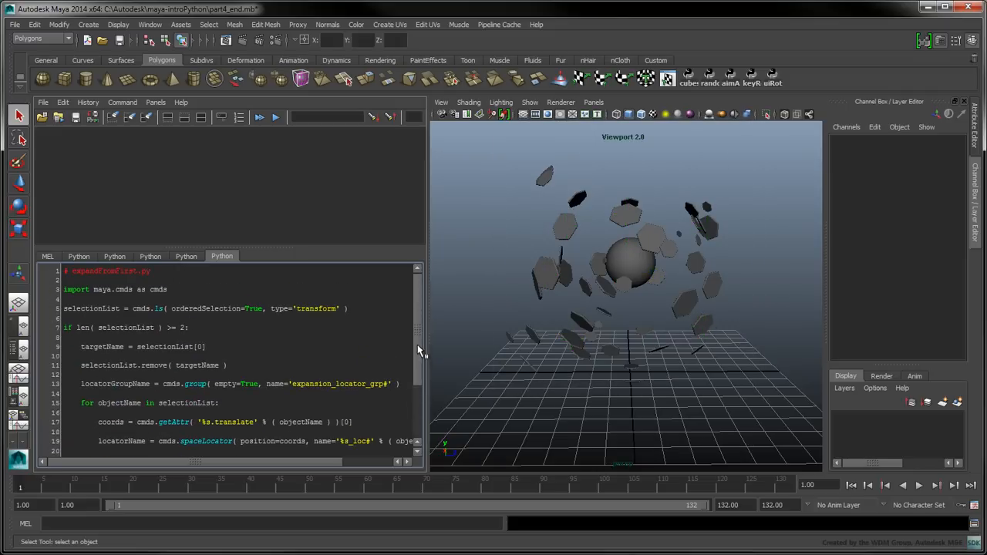
{"action": "key", "text": "ctrl+a"}
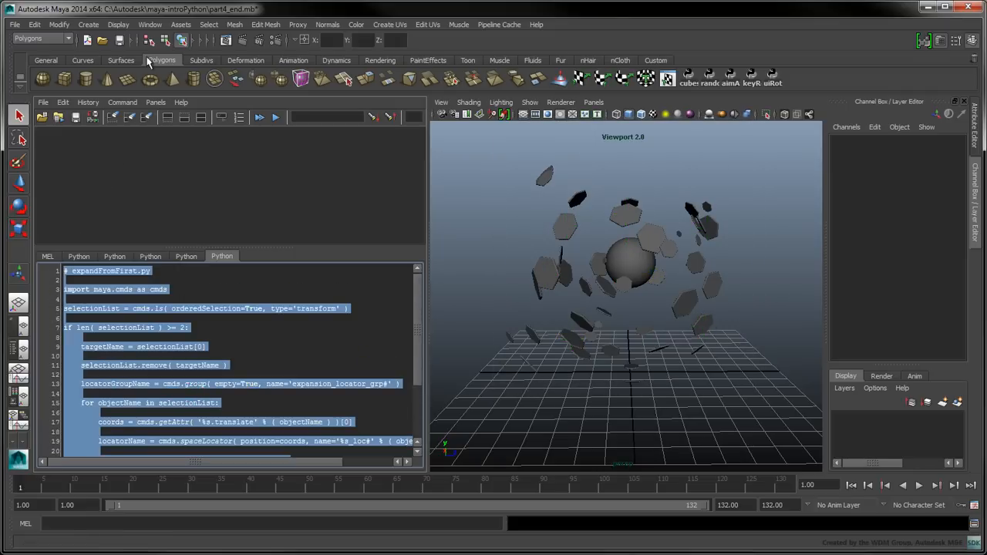
{"action": "left_click", "coordinate": [150, 24]}
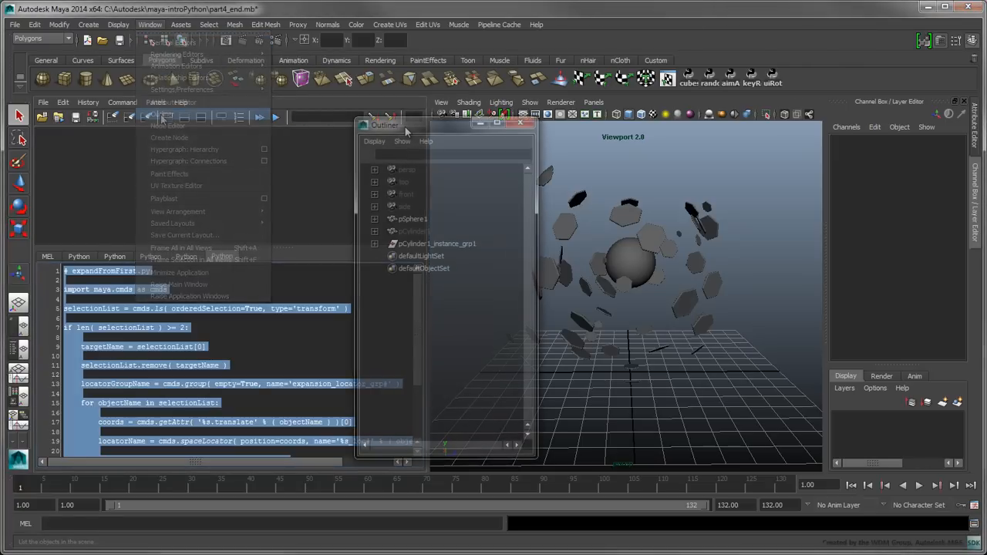
{"action": "left_click", "coordinate": [412, 219]}
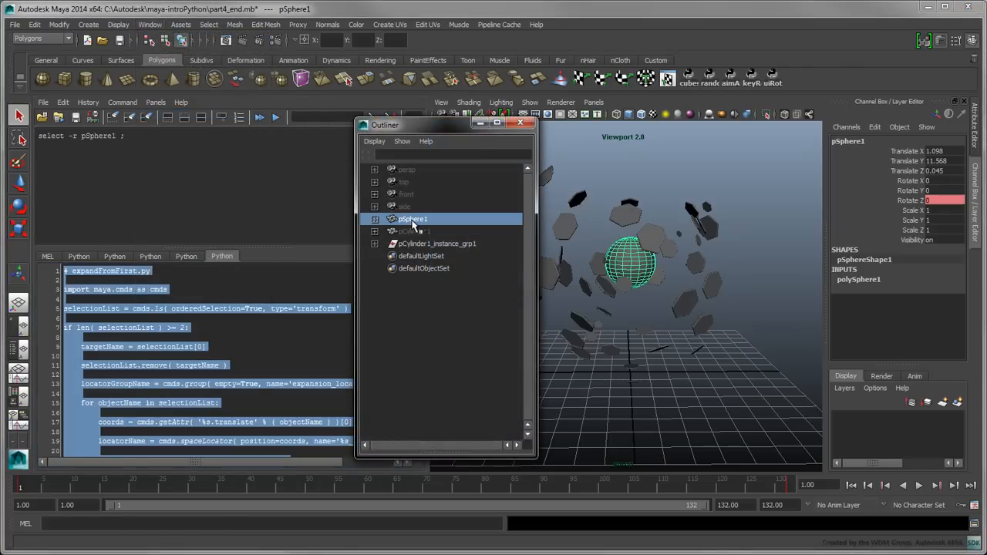
{"action": "left_click", "coordinate": [442, 256]}
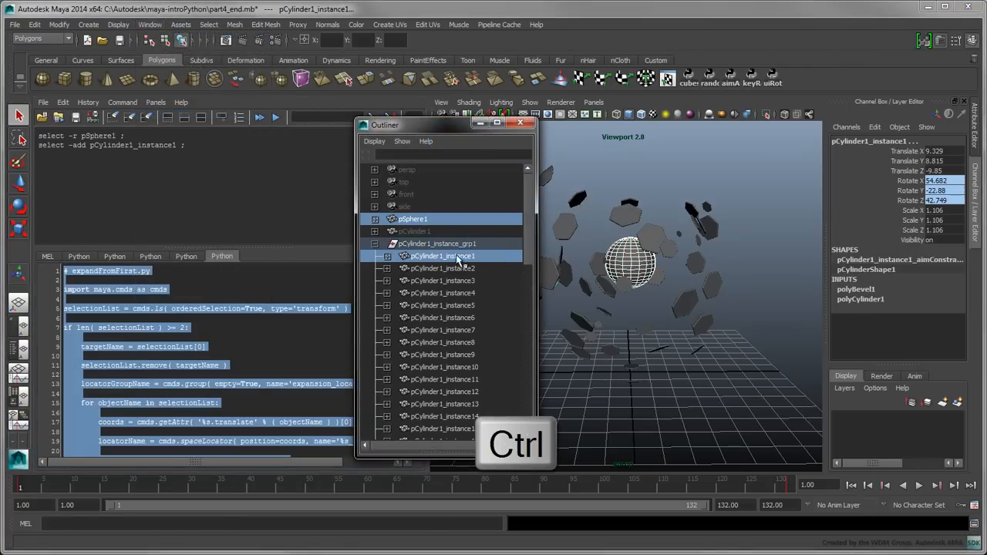
{"action": "scroll", "scroll_direction": "down", "scroll_amount": 3}
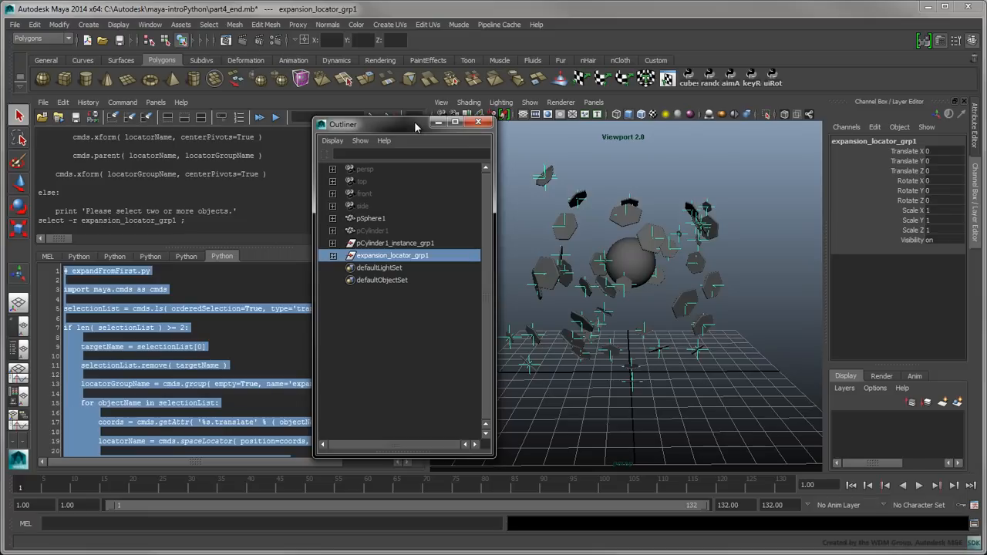
{"action": "key", "text": "Delete"}
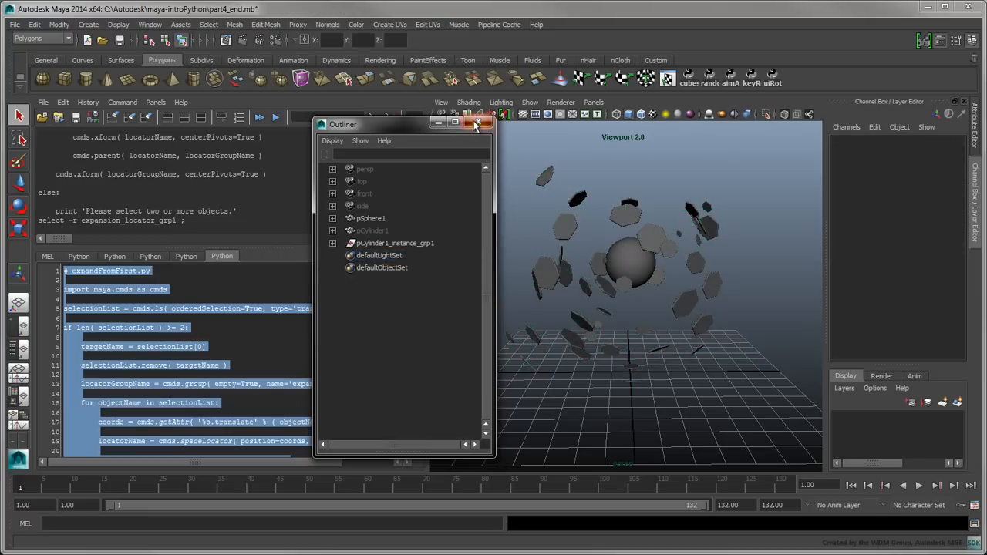
{"action": "left_click", "coordinate": [477, 124]}
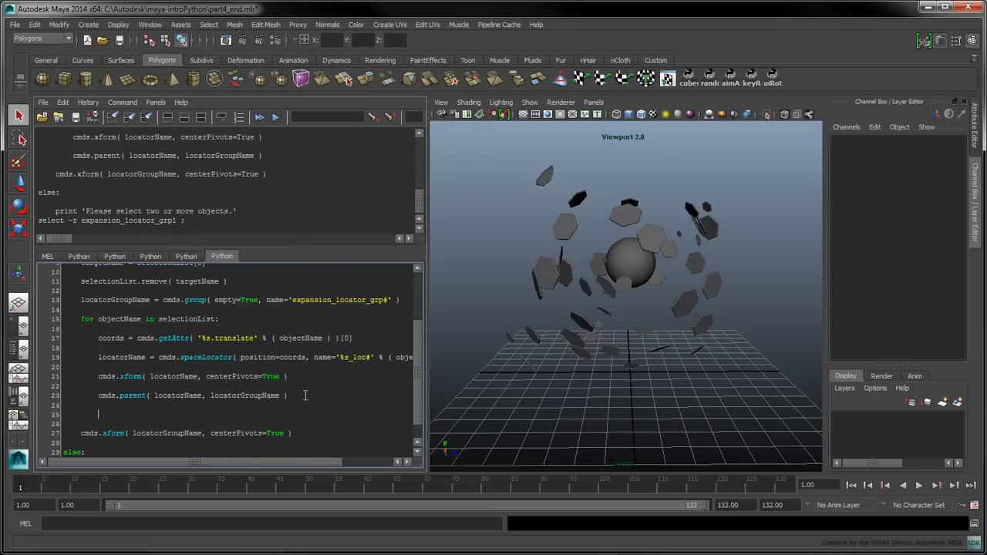
- Add the pointConstraint line from targetName to locatorName inside the loop
{"action": "type", "text": "pointConstraintName = cmds.pointConstraint( [ targetName, locatorName ],"}
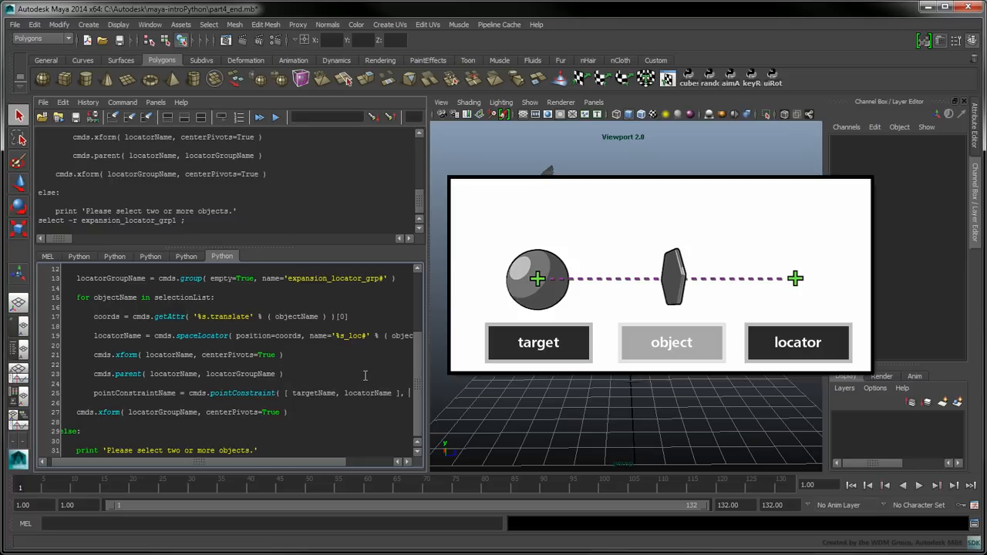
{"action": "left_click", "coordinate": [671, 343]}
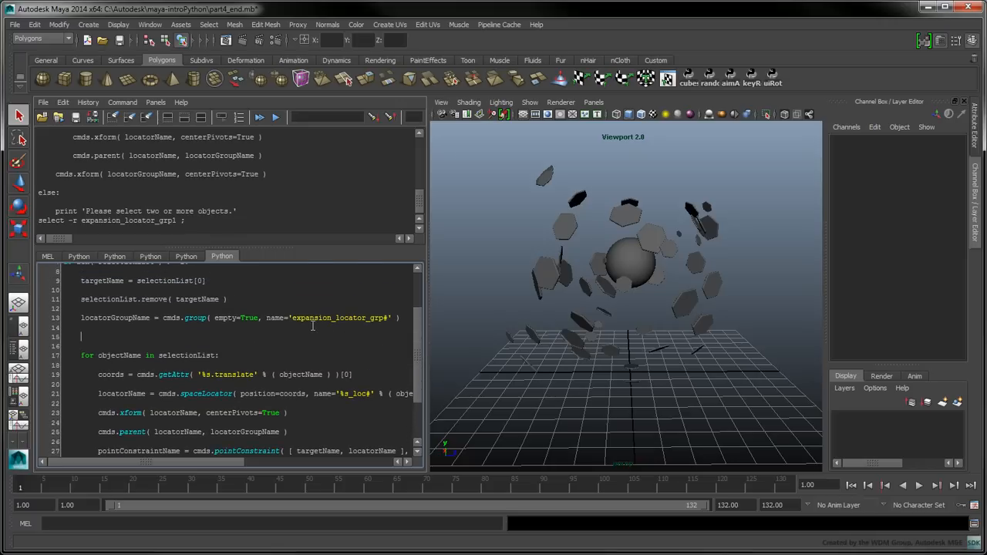
- Add maxExpansion = 100, newAttributeName 'expansion', and an objExists check calling cmds.addAttr
{"action": "type", "text": "maxExpansion = 100"}
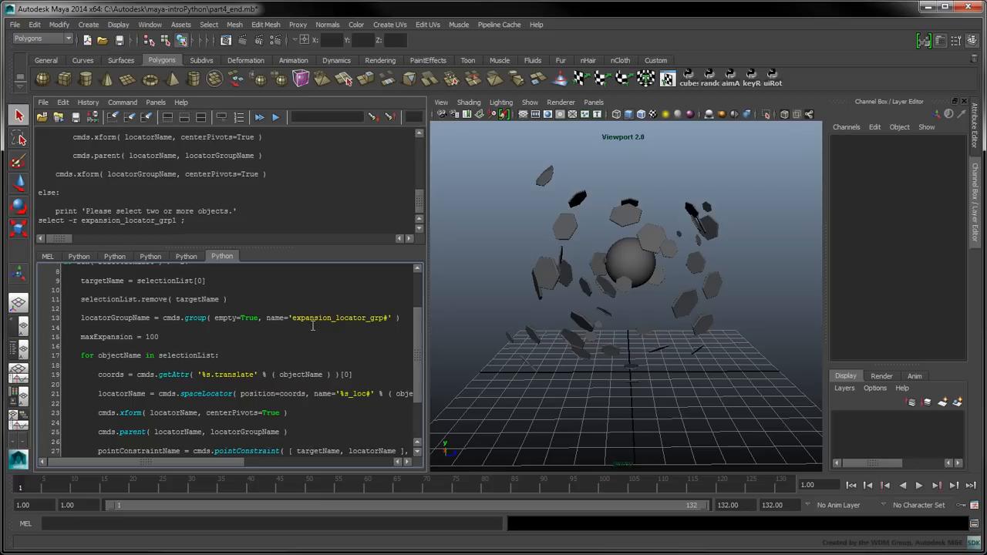
{"action": "type", "text": "newAttributeName = 'expansion"}
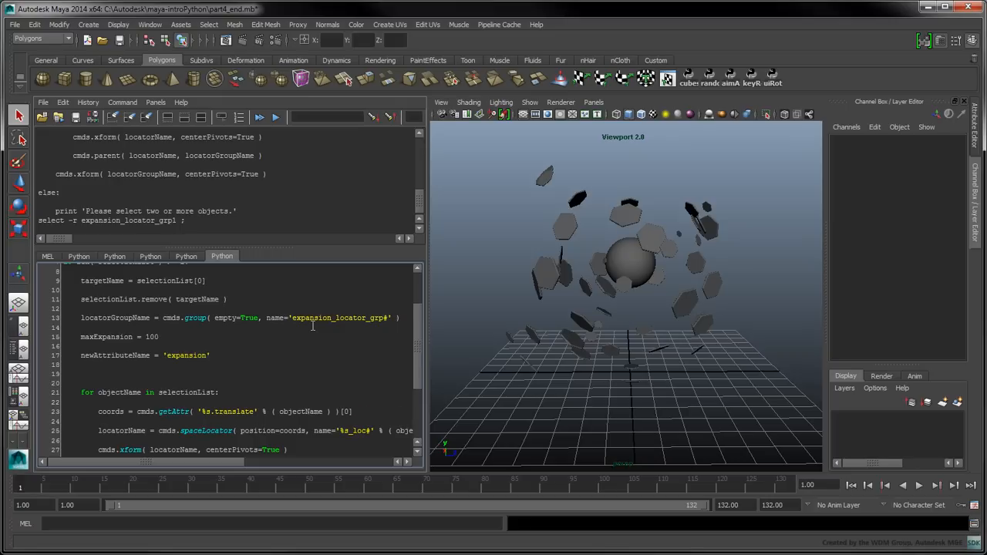
{"action": "type", "text": "if not cmds.objExists( '%s.%s' % ( targetName, newAttributeName ) ):"}
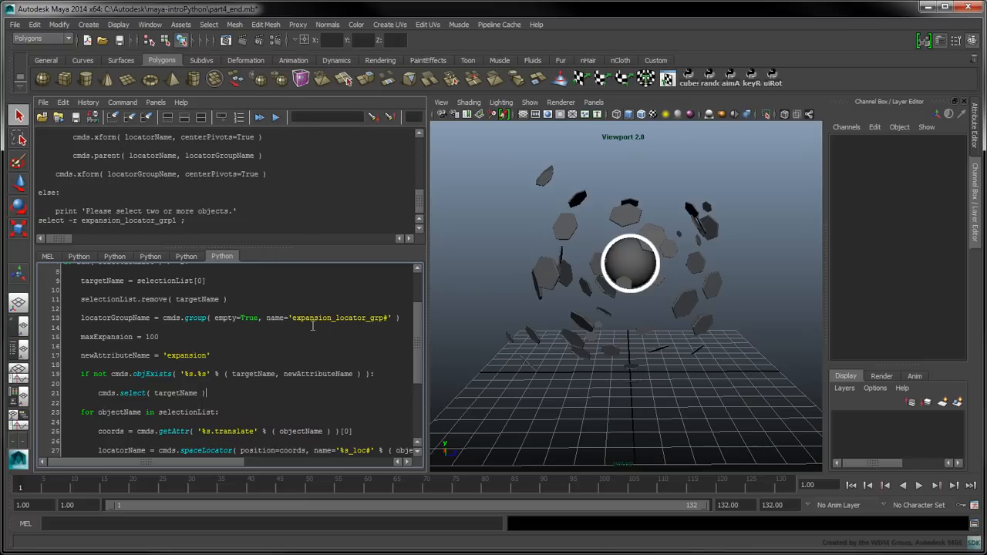
{"action": "type", "text": "cmds.a"}
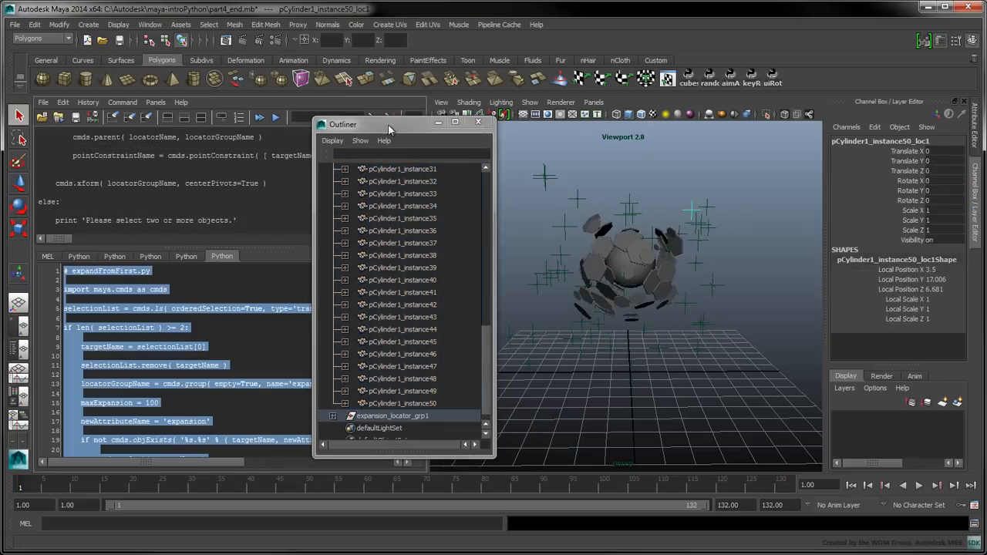
- Select pSphere1 and pick its Expansion attribute in the Channel Box
{"action": "left_click_drag", "start_coordinate": [390, 124], "coordinate": [273, 125]}
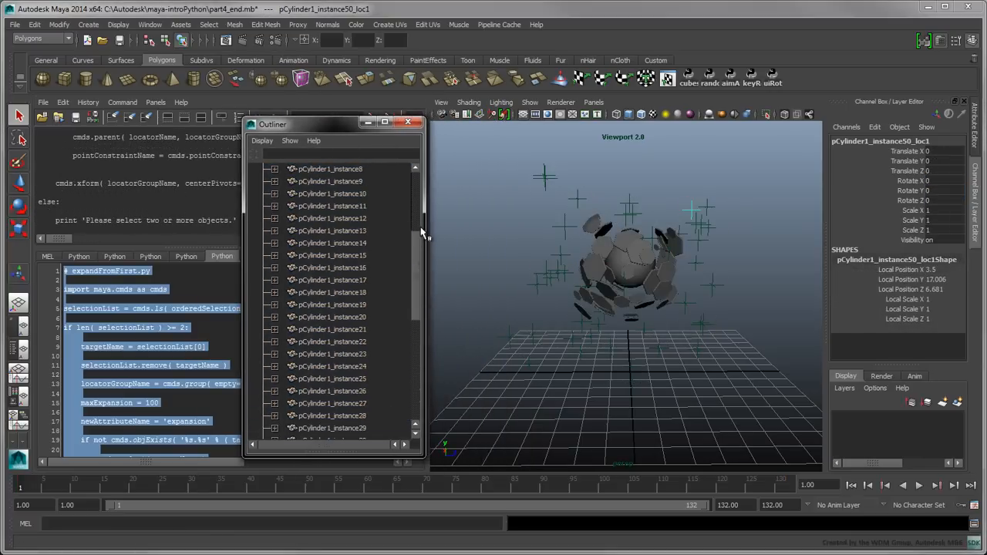
{"action": "left_click", "coordinate": [300, 218]}
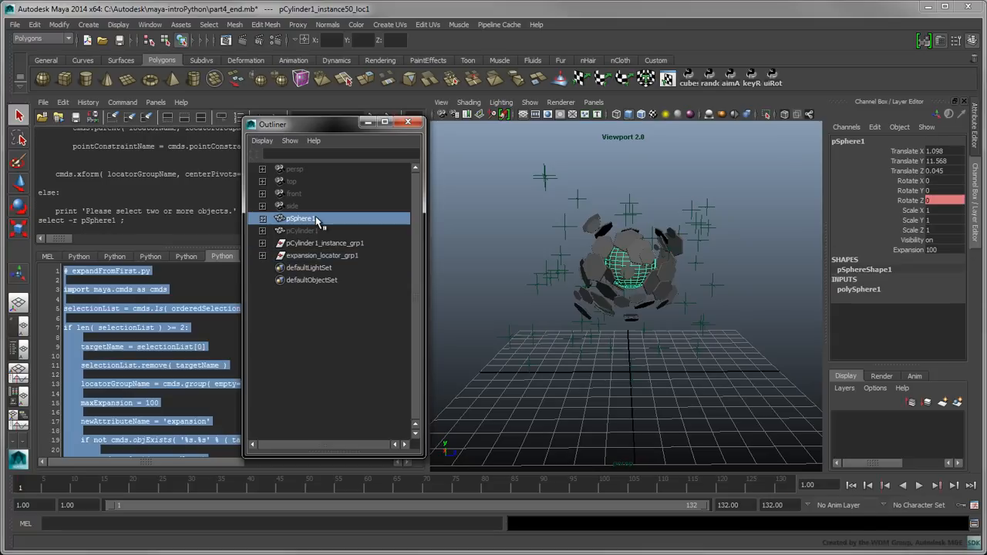
{"action": "left_click", "coordinate": [299, 218]}
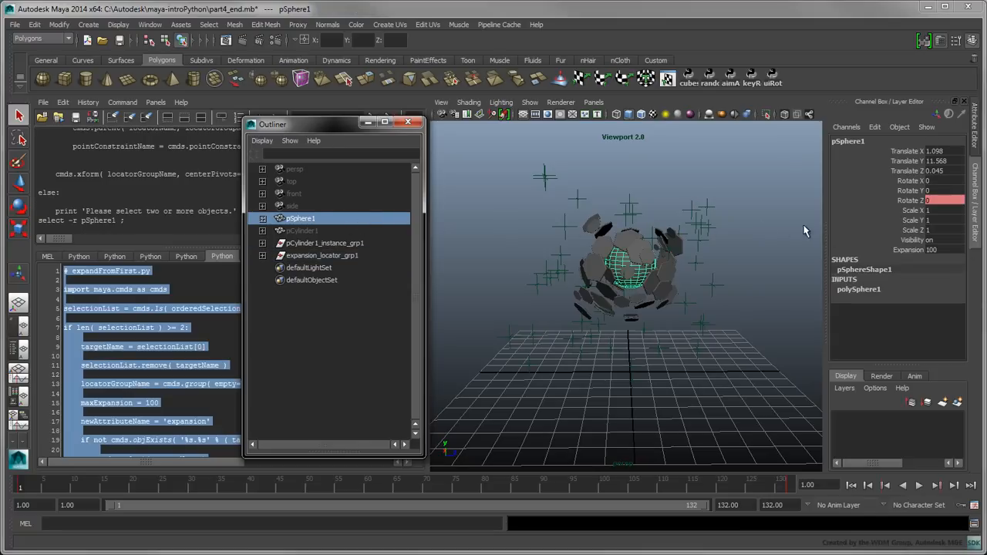
{"action": "left_click", "coordinate": [909, 249]}
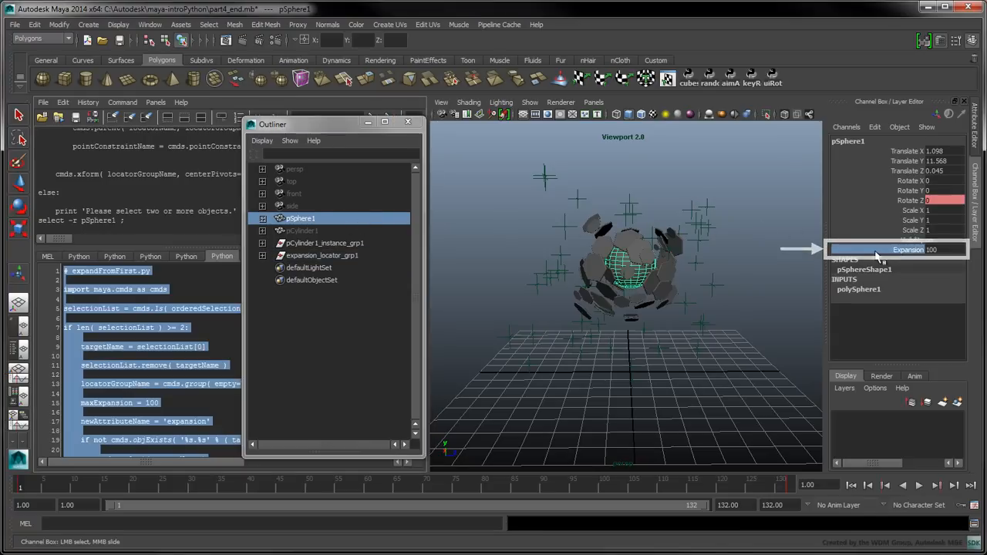
- Expand pCylinder1_instance1, select pointConstraint2 and pick its P Sphere 1W0 weight
{"action": "left_click", "coordinate": [262, 243]}
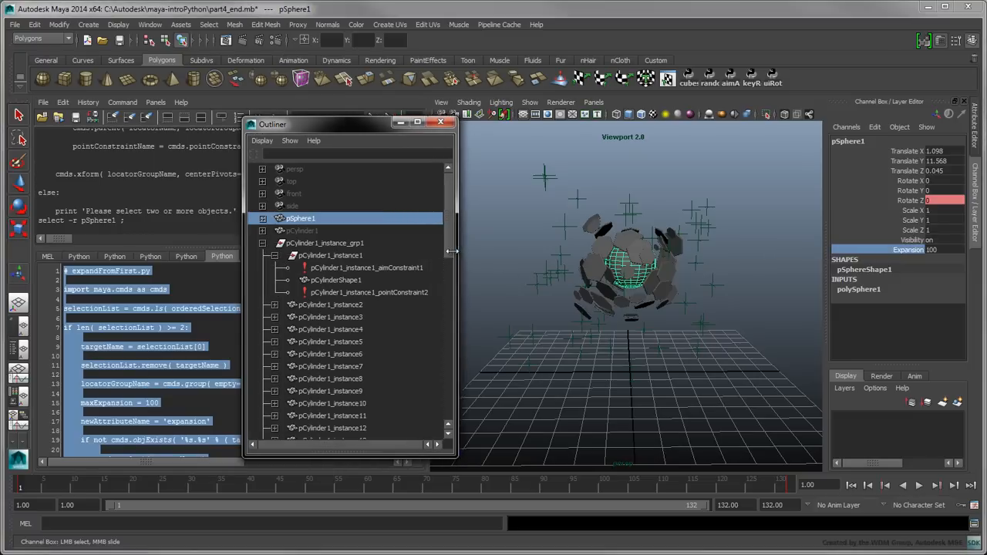
{"action": "left_click", "coordinate": [369, 292]}
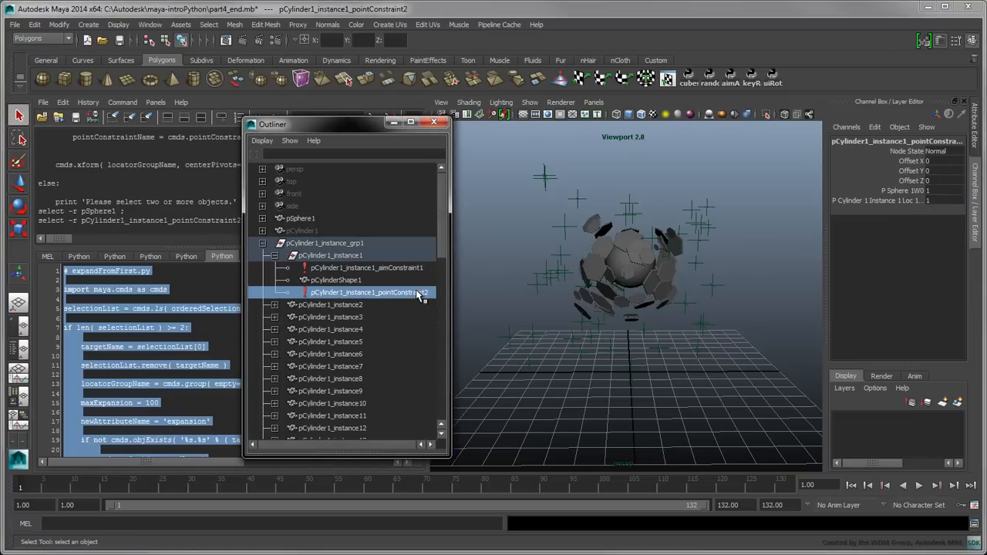
{"action": "mouse_move", "coordinate": [536, 260]}
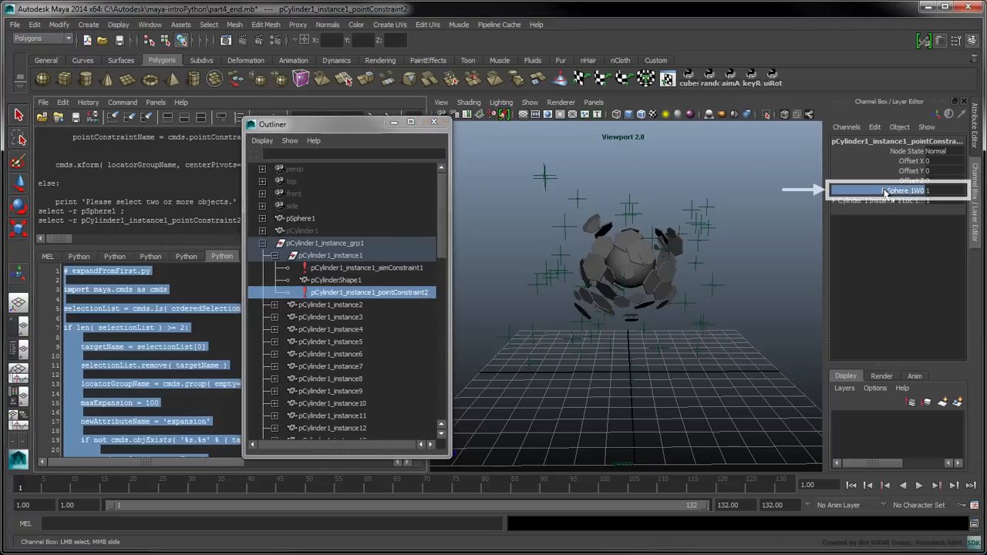
{"action": "left_click", "coordinate": [875, 127]}
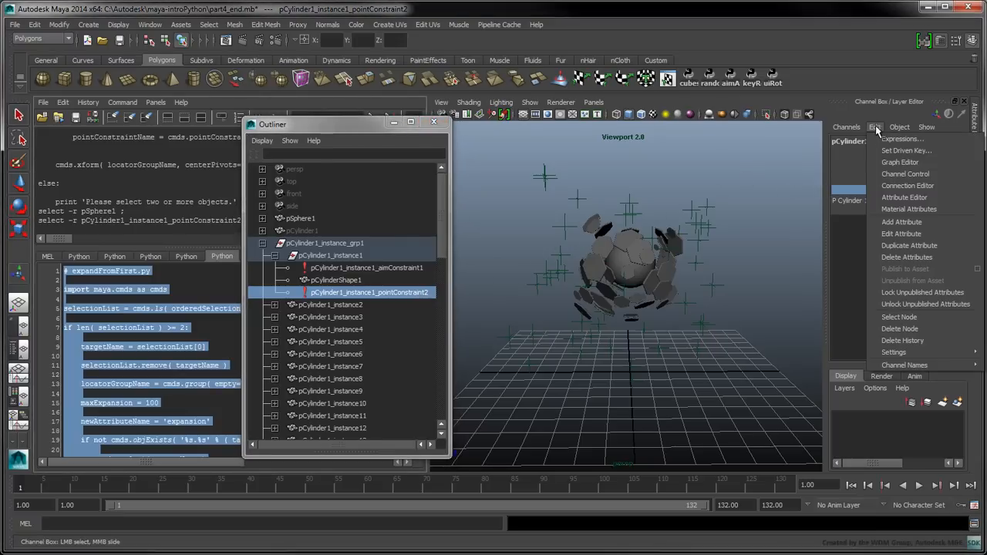
- Create the expression pSphere1W0 = 100 - pSphere1.expansion in the Expression Editor
{"action": "left_click", "coordinate": [901, 139]}
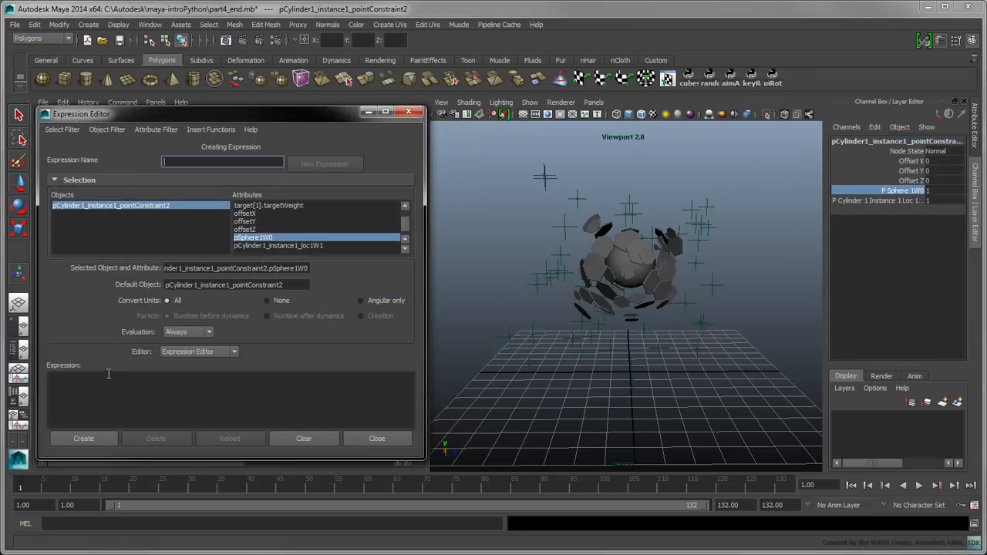
{"action": "type", "text": "pSphere1W0 = 100 - pSp"}
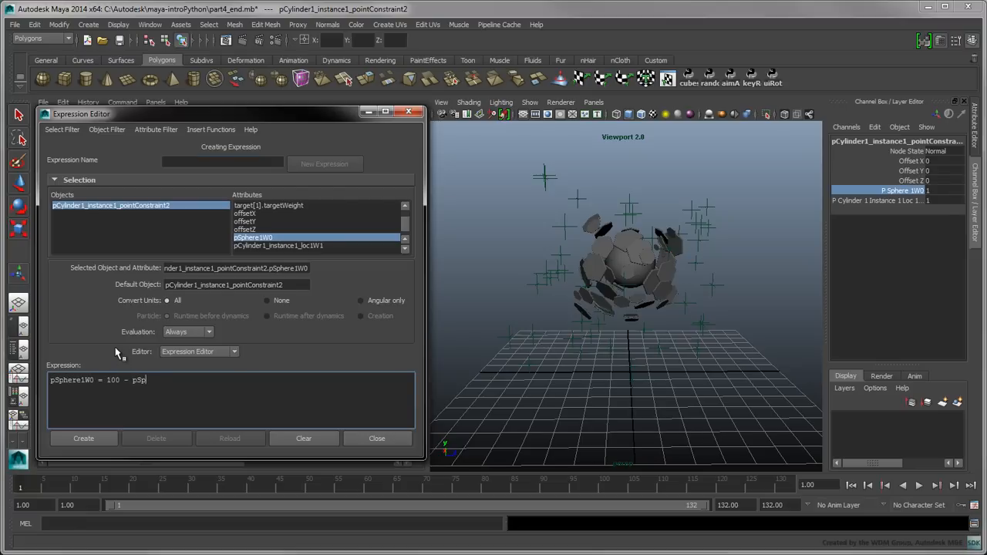
{"action": "type", "text": "here1.expansion"}
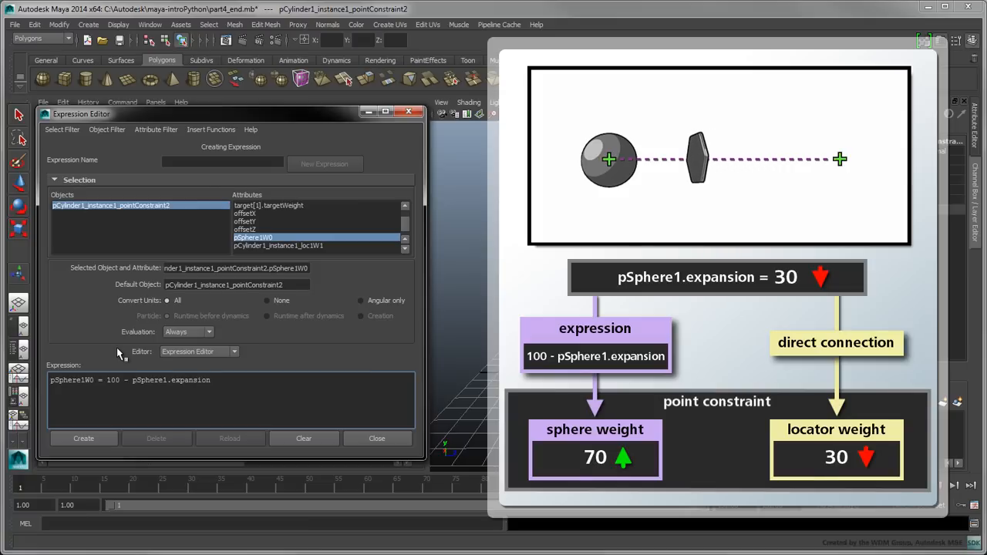
{"action": "left_click", "coordinate": [83, 438]}
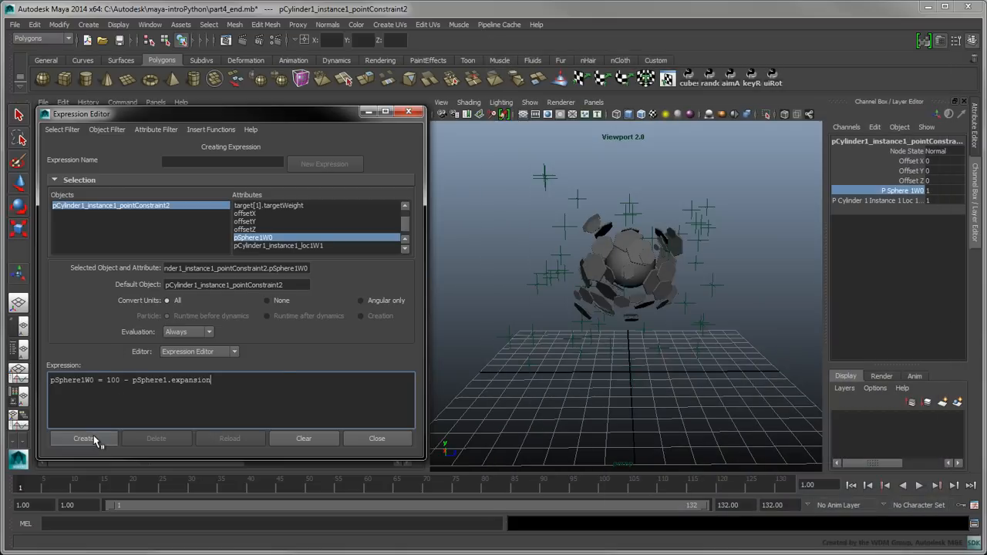
{"action": "left_click", "coordinate": [84, 438]}
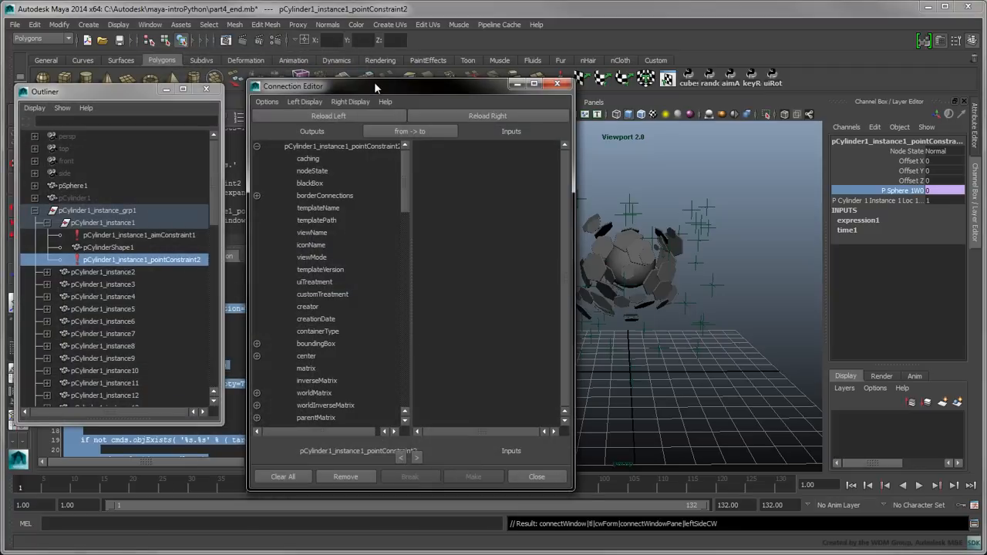
- Connect pSphere1.expansion to pointConstraint2's pCylinder1_instance1_loc1W1 weight in the Connection Editor
{"action": "left_click", "coordinate": [72, 185]}
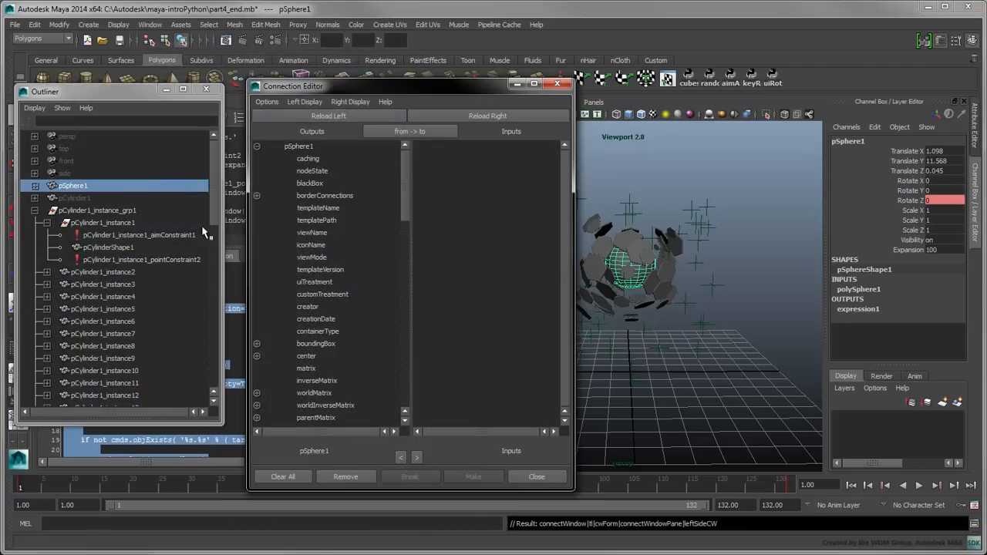
{"action": "left_click", "coordinate": [141, 260]}
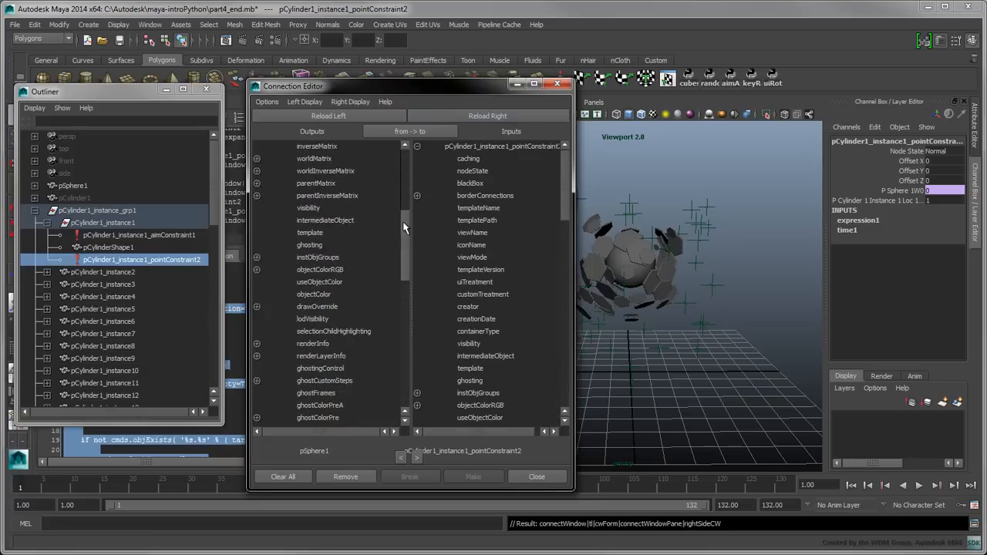
{"action": "scroll", "scroll_direction": "down", "scroll_amount": 3}
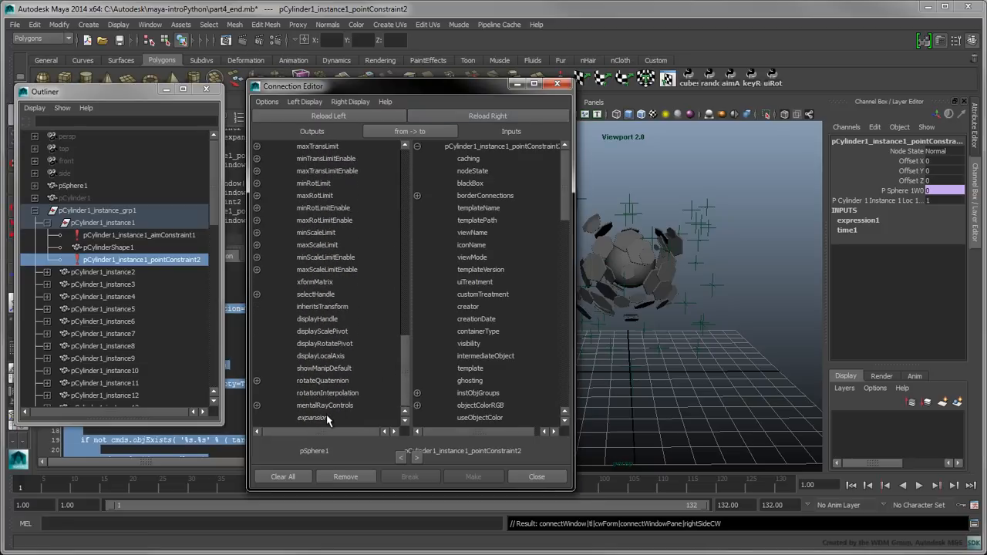
{"action": "left_click", "coordinate": [313, 417]}
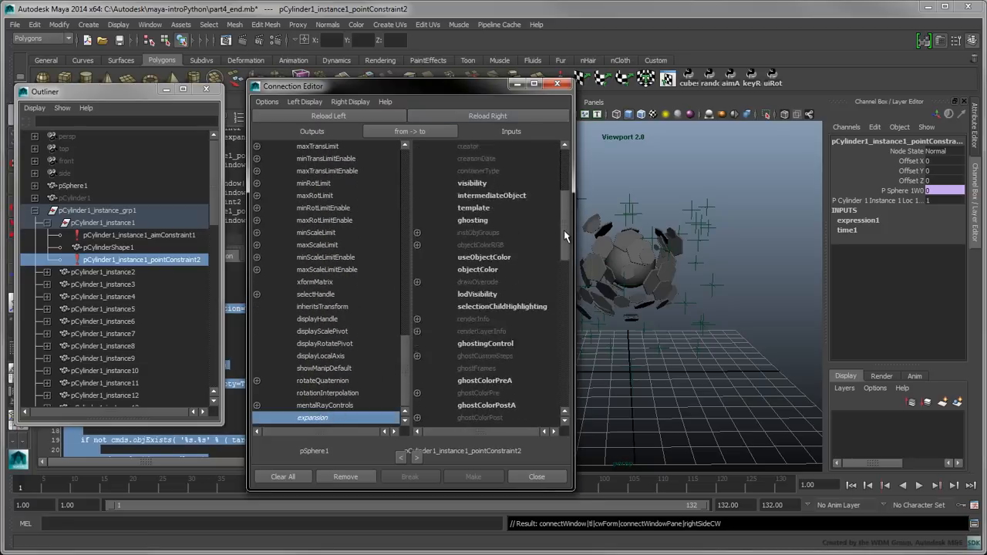
{"action": "scroll", "scroll_direction": "down", "scroll_amount": 3}
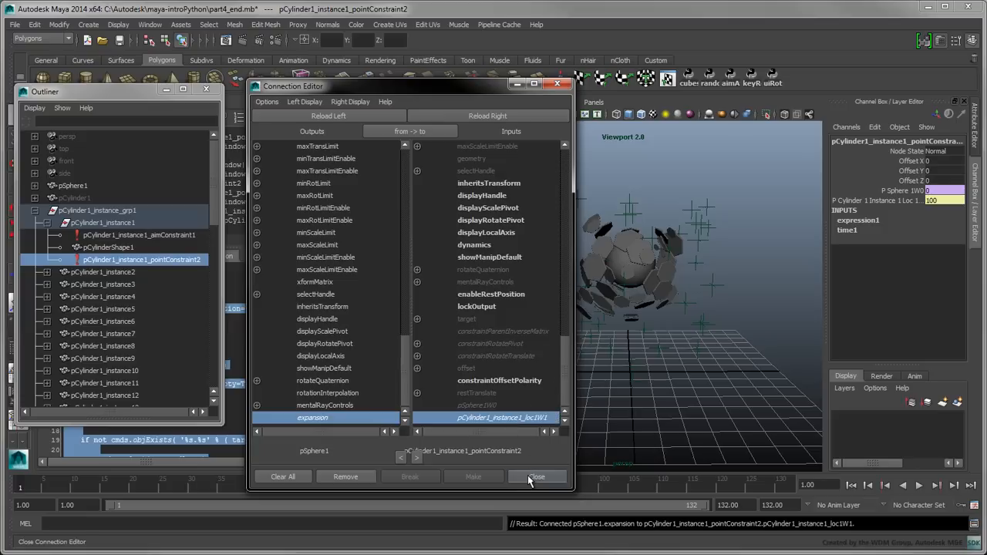
{"action": "left_click", "coordinate": [537, 477]}
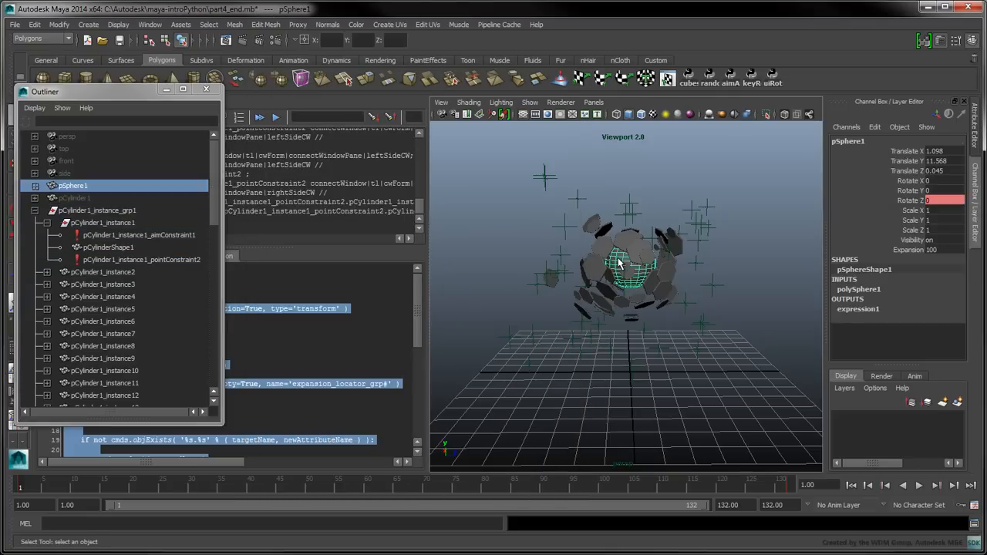
- Undo the manual weight expression, connection and locator setup with Ctrl+Z
{"action": "left_click", "coordinate": [908, 249]}
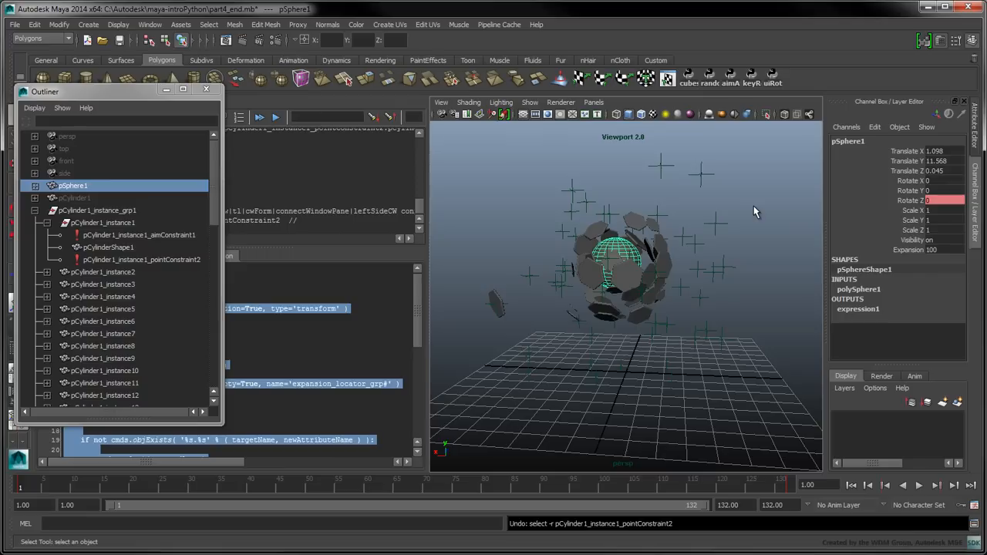
{"action": "key", "text": "ctrl+z"}
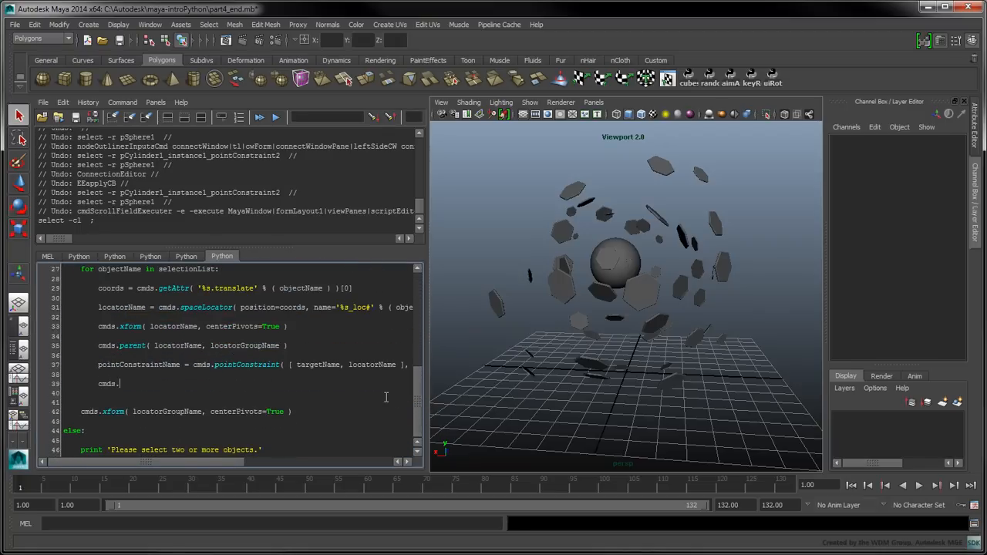
- Add a cmds.expression with alwaysEvaluate, name '%s_attractWeight', the point constraint object and a %sW0 string
{"action": "type", "text": "expression("}
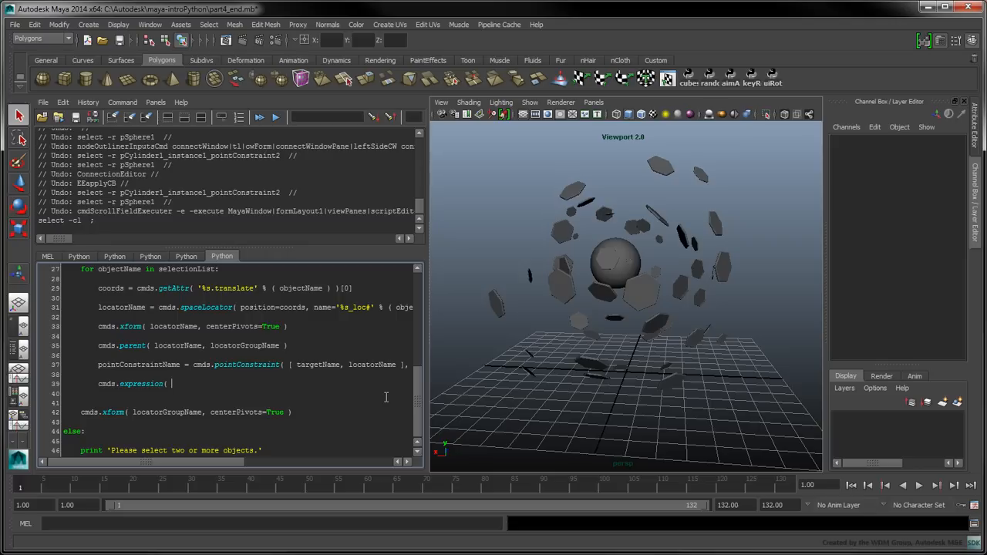
{"action": "type", "text": "alwaysEvaluate=True,"}
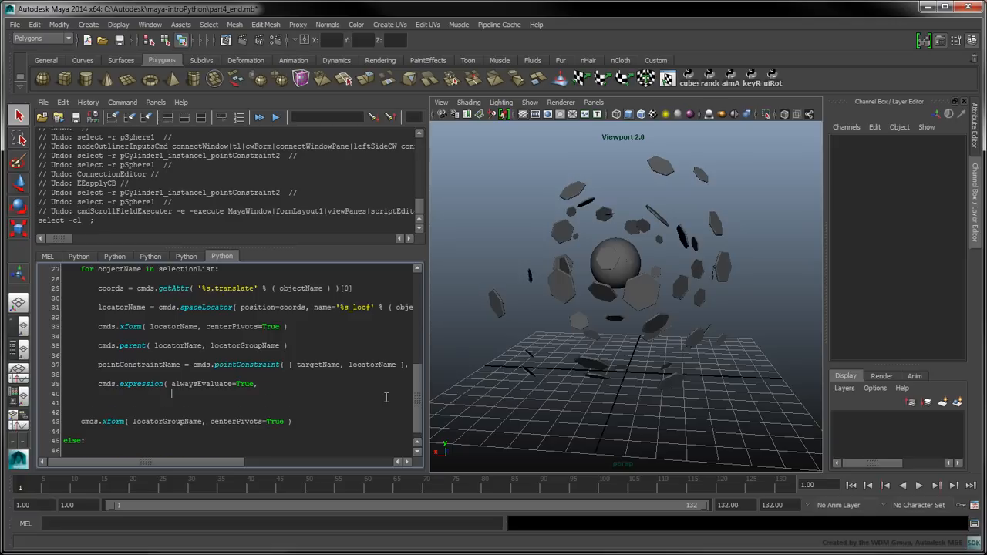
{"action": "type", "text": "name='%s_attractWeight' % ( objectName ),"}
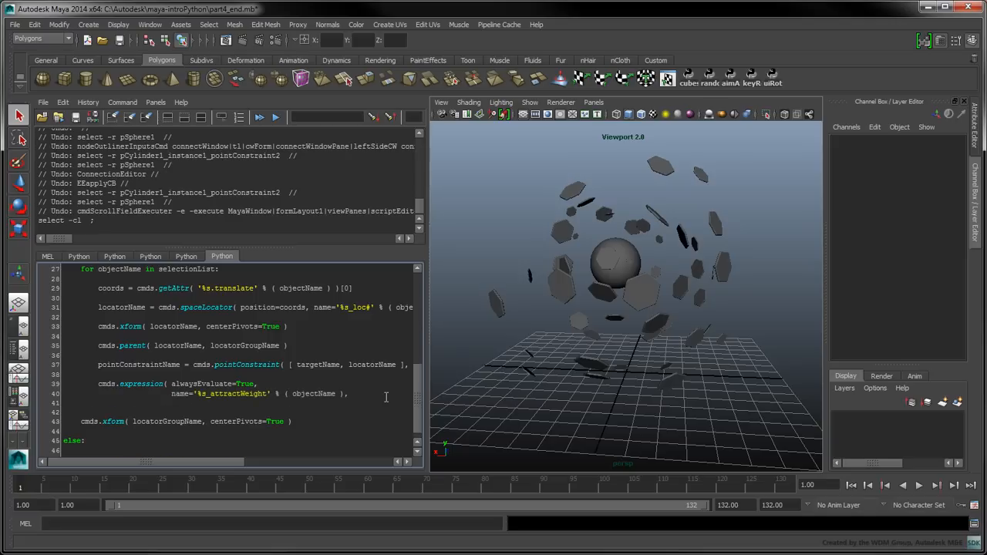
{"action": "type", "text": "object=p"}
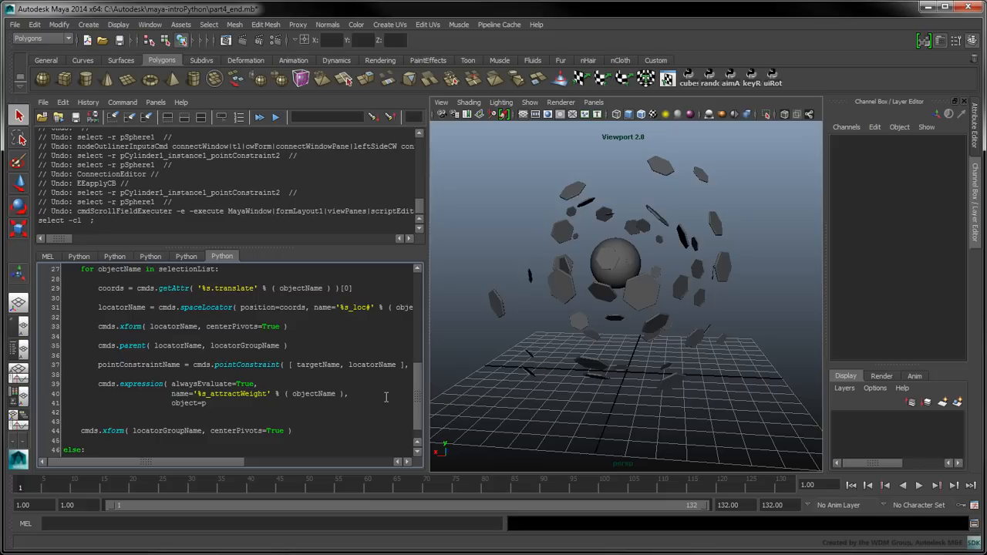
{"action": "type", "text": "ointConstraintName,"}
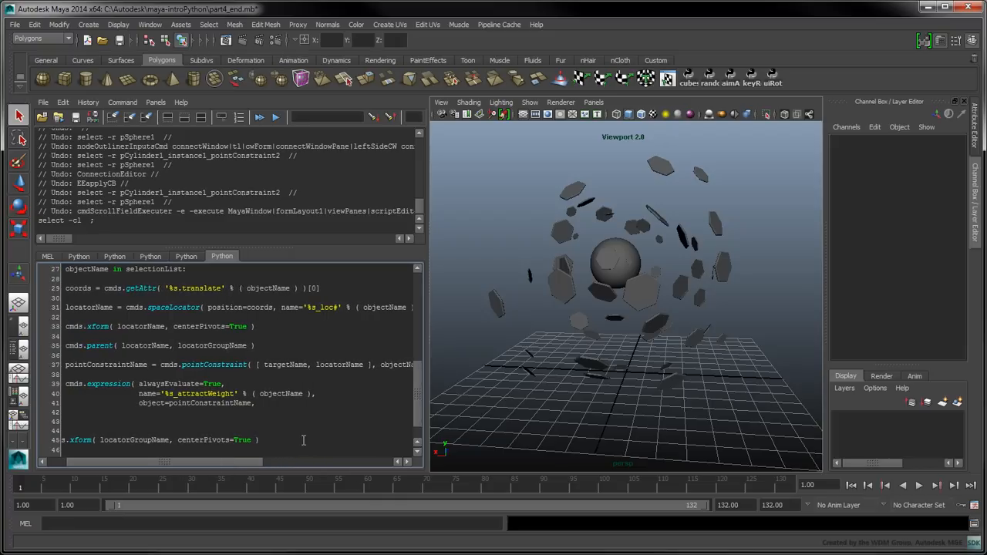
{"action": "type", "text": "string"}
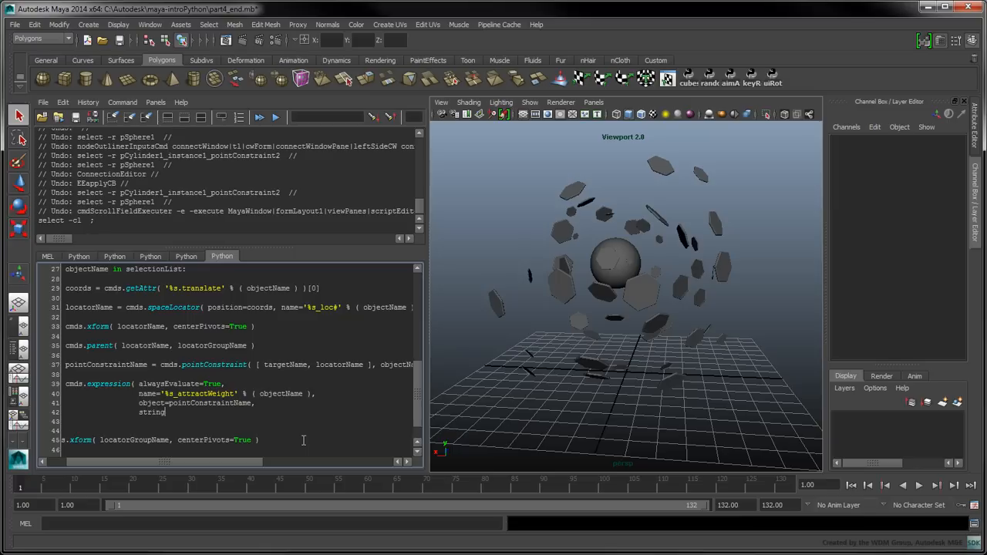
{"action": "type", "text": "%sW0"}
{"action": "type", "text": "expand"}
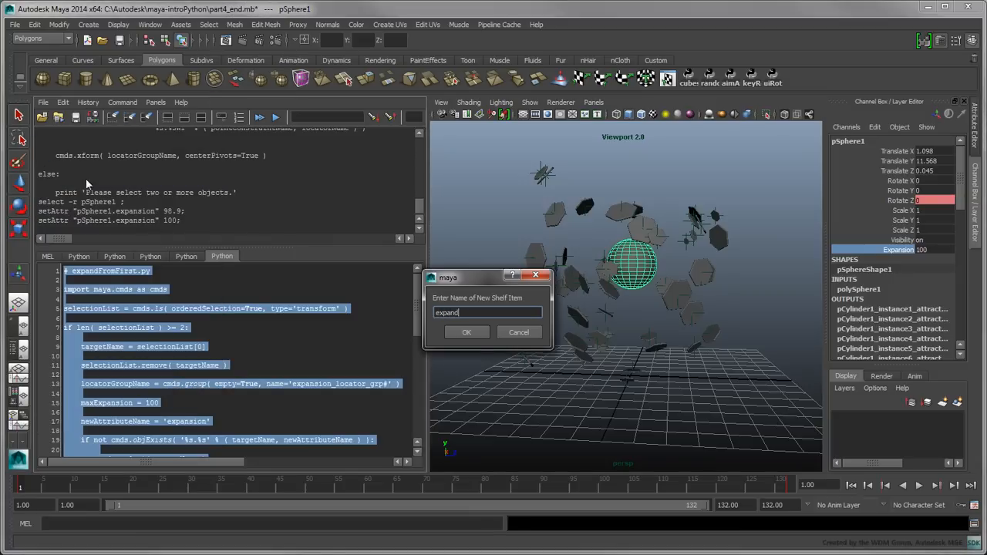
- Confirm the 'expand' shelf button and save the script as expandFromFirst
{"action": "left_click", "coordinate": [466, 332]}
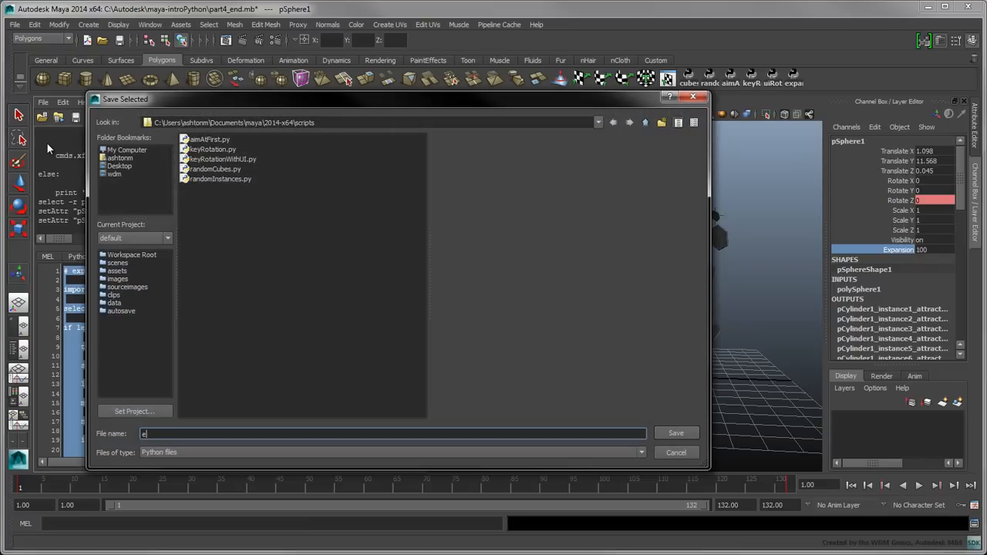
{"action": "type", "text": "expandFromFirst"}
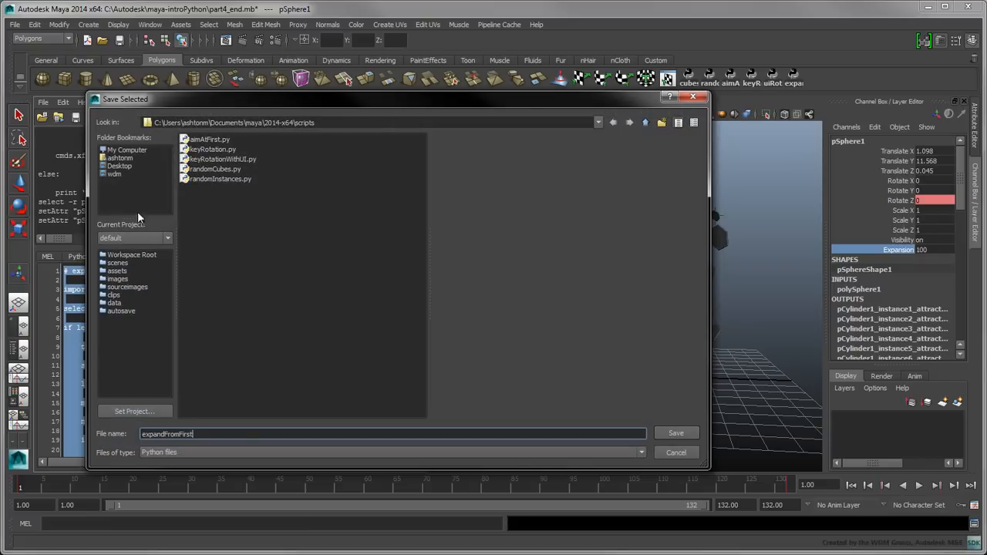
{"action": "left_click", "coordinate": [676, 432]}
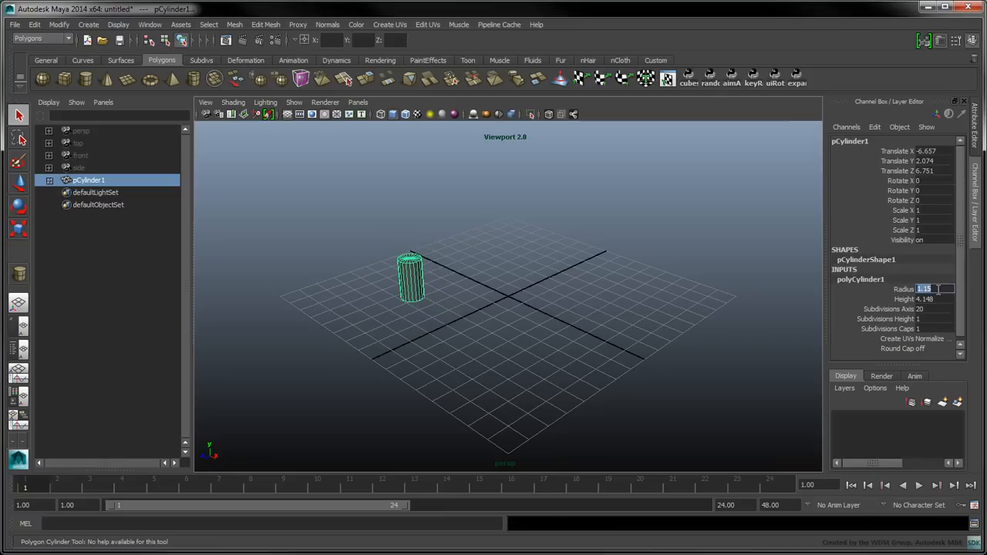
- Select the scattered red hexagon instances and choose Assign New Material
{"action": "left_click", "coordinate": [925, 309]}
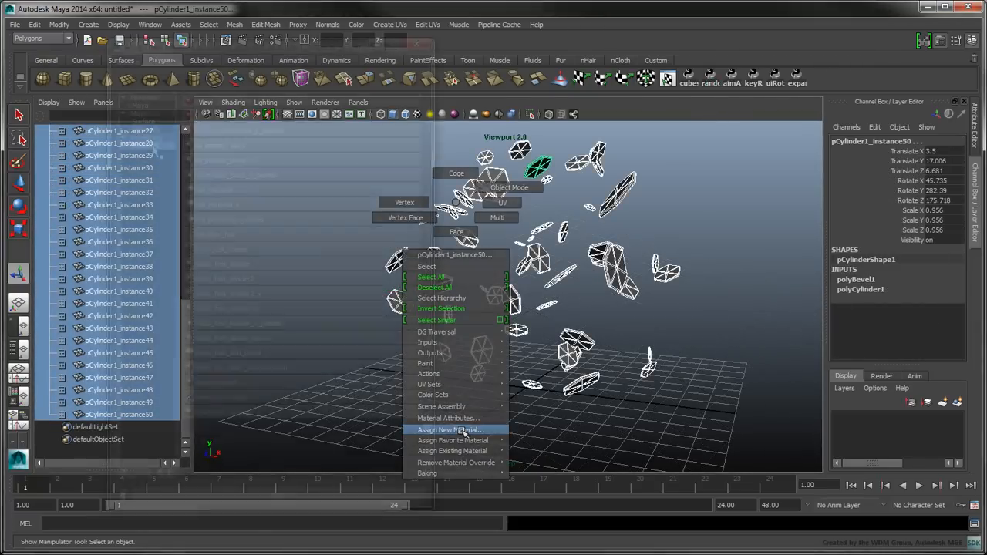
{"action": "left_click", "coordinate": [448, 430]}
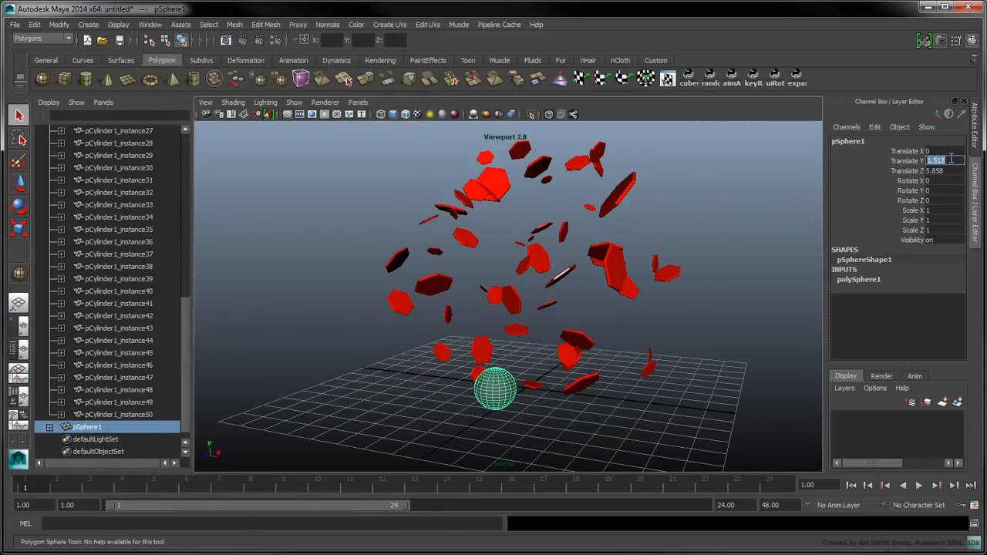
- Place the polygon sphere at Translate Y 10 with radius 1.15
{"action": "type", "text": "10"}
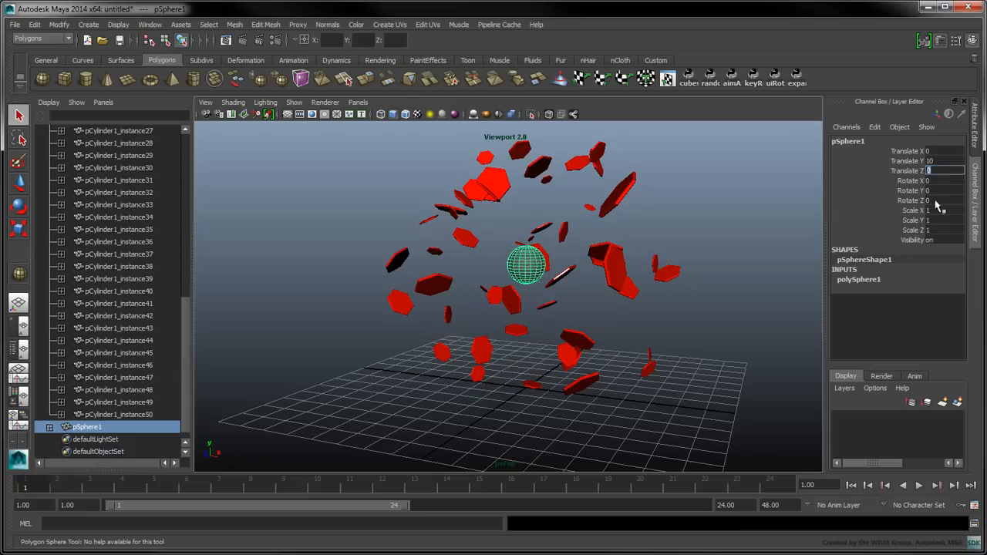
{"action": "left_click", "coordinate": [859, 280]}
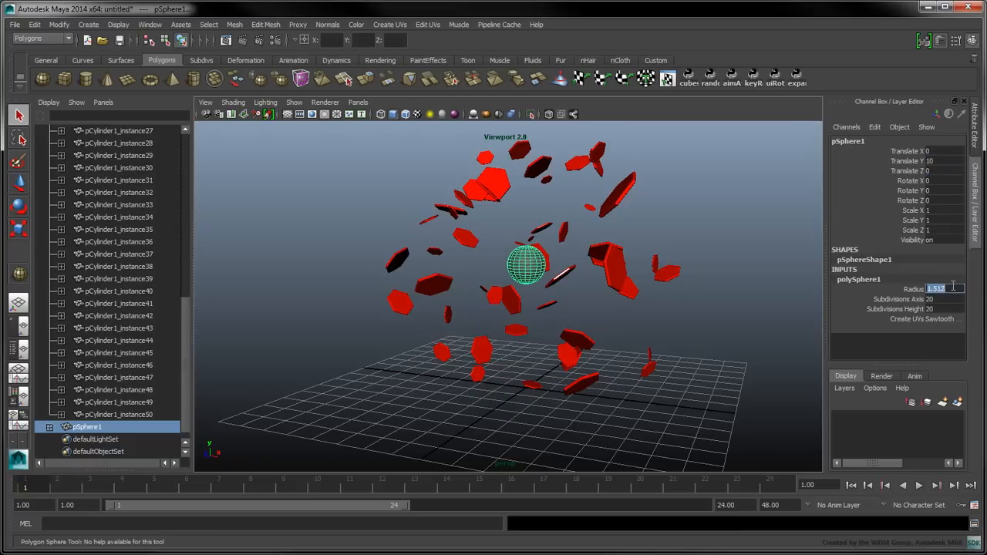
{"action": "type", "text": "1.15"}
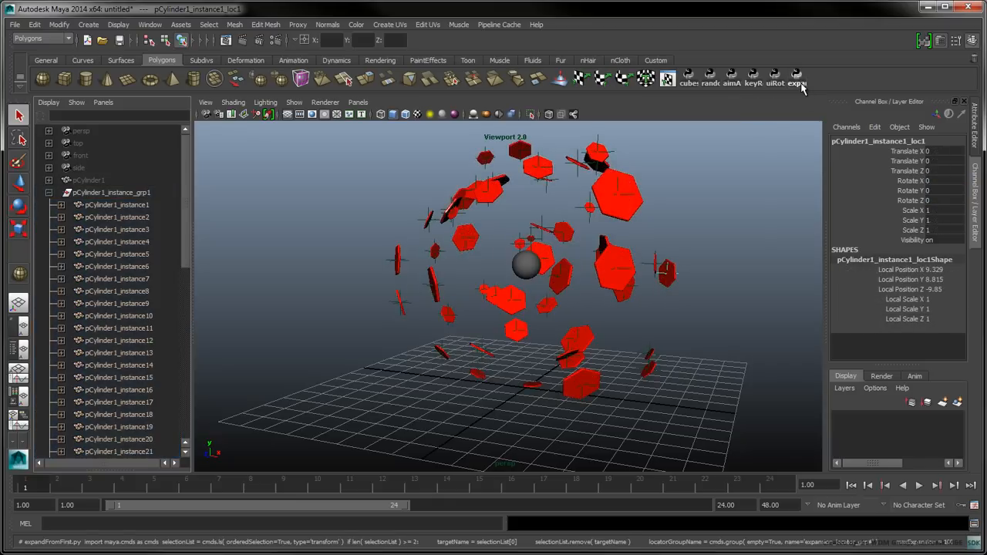
- Run the expa shelf script to rig the hexagons, then adjust the Expansion attribute
{"action": "left_click", "coordinate": [527, 265]}
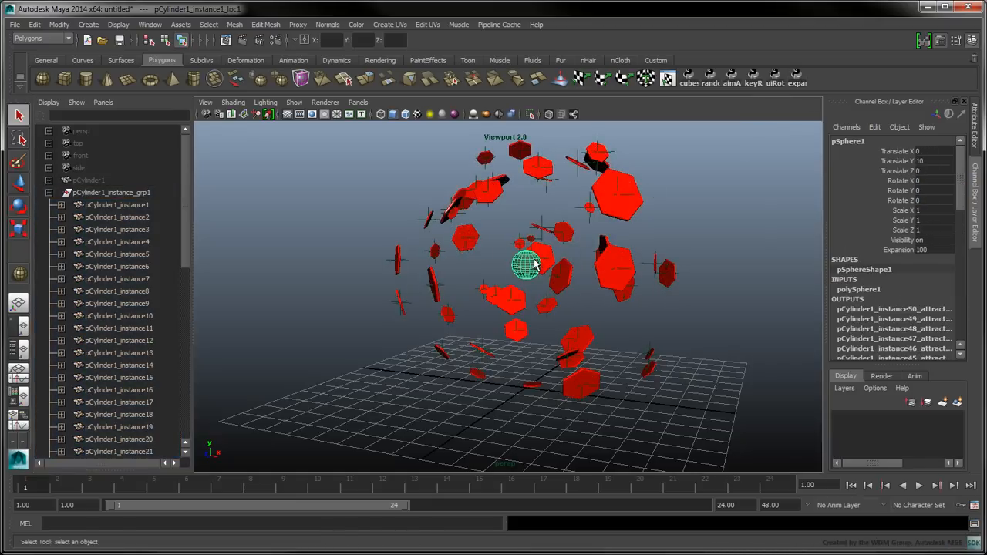
{"action": "left_click", "coordinate": [898, 250]}
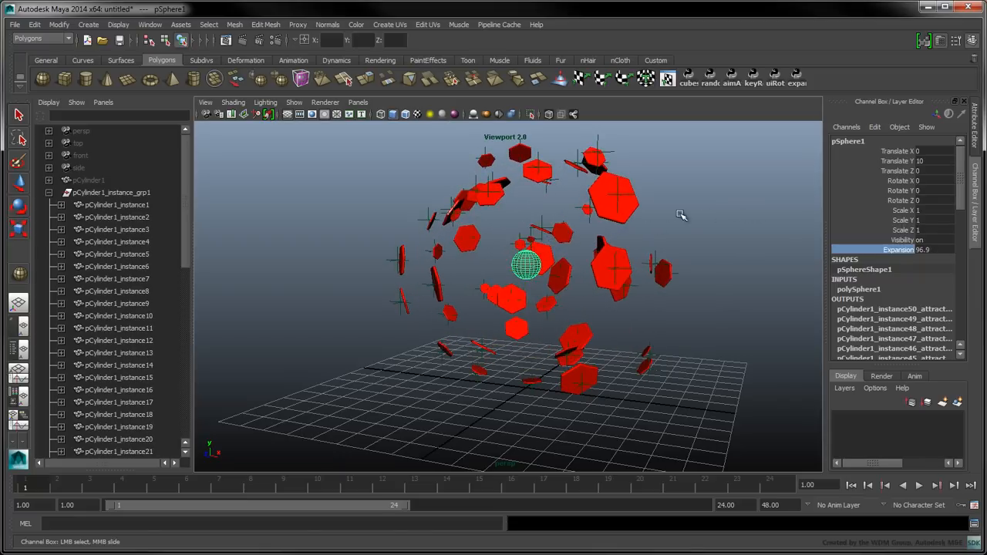
{"action": "left_click", "coordinate": [112, 192]}
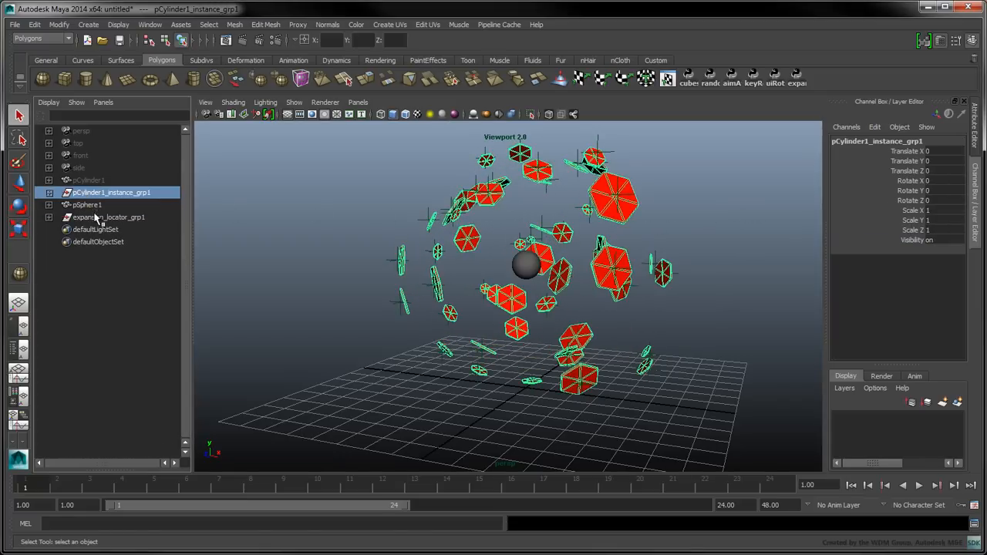
- Group hexagons and locators as hex_shield and key its rotateY over frames 1–132
{"action": "left_click", "coordinate": [108, 217]}
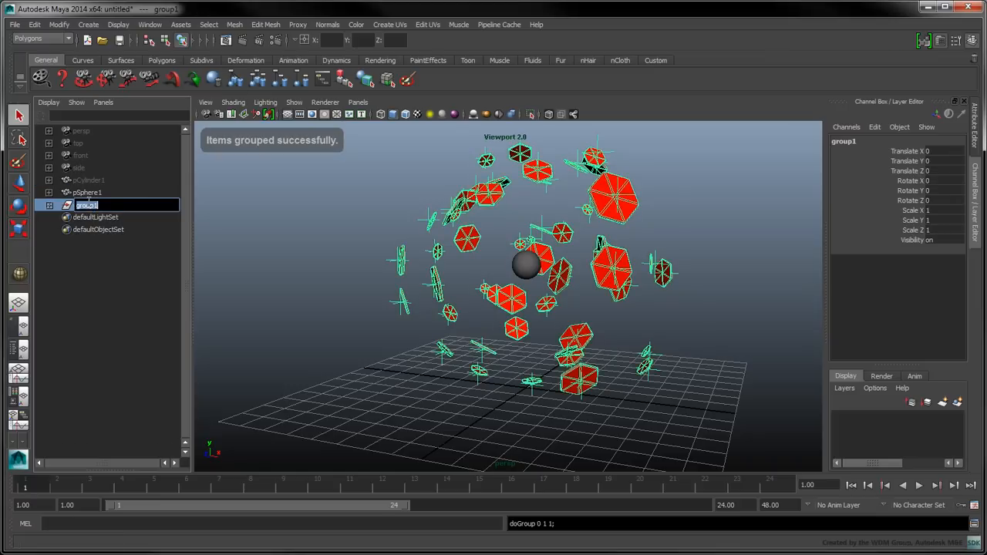
{"action": "type", "text": "hex_shield"}
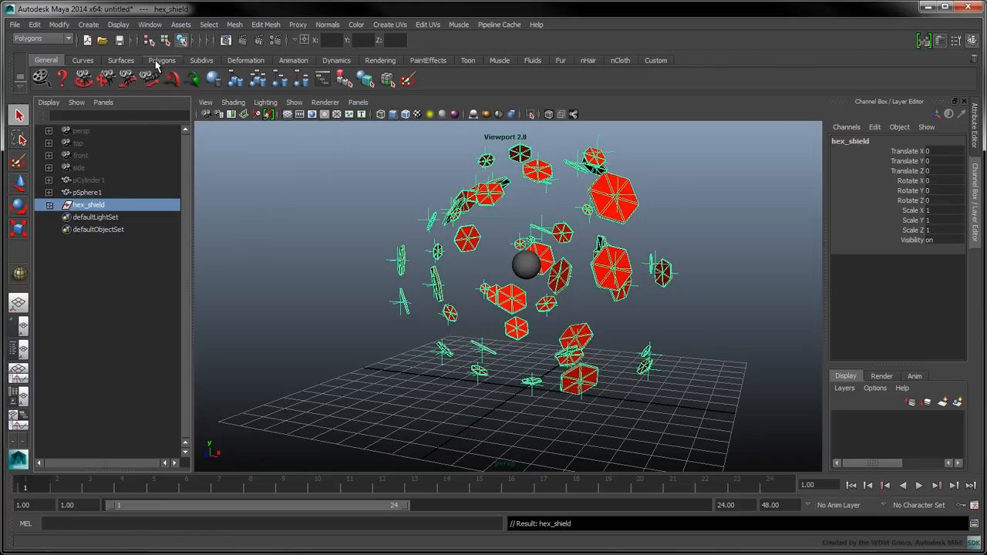
{"action": "left_click", "coordinate": [162, 60]}
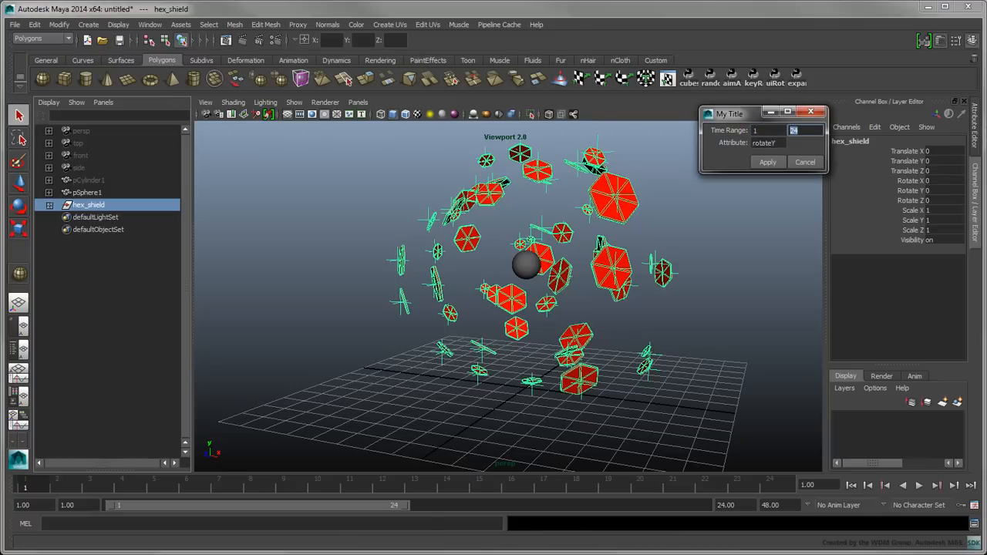
{"action": "type", "text": "132"}
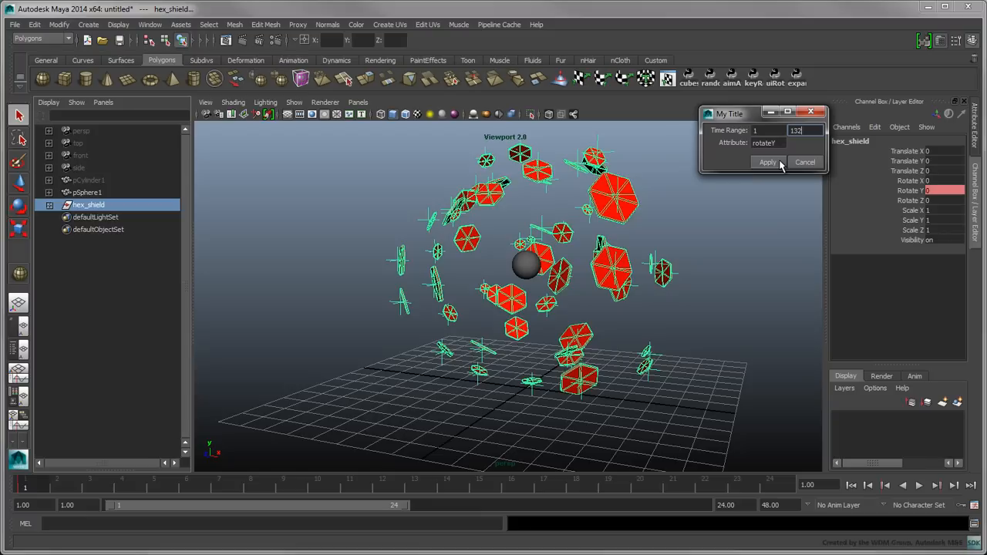
{"action": "left_click", "coordinate": [767, 162]}
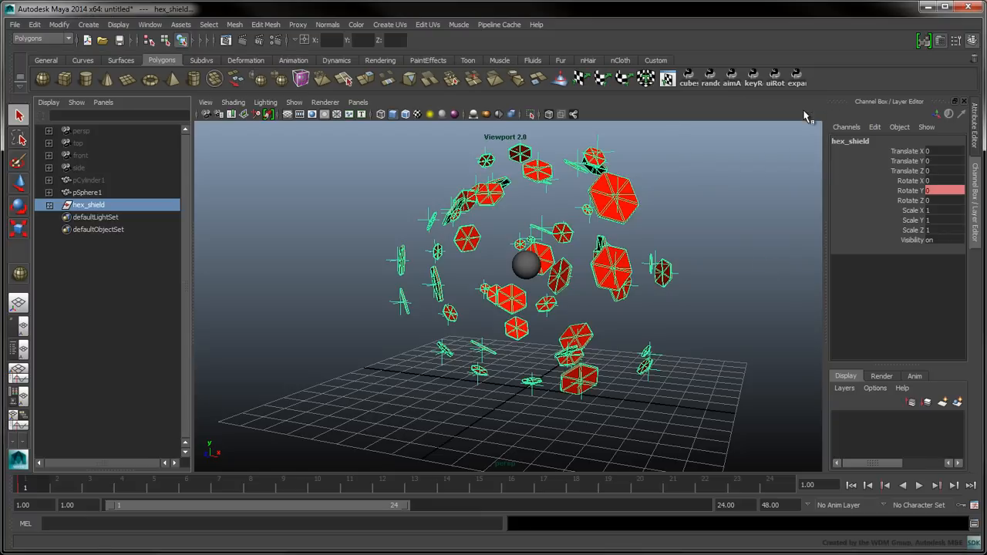
{"action": "left_click", "coordinate": [733, 506]}
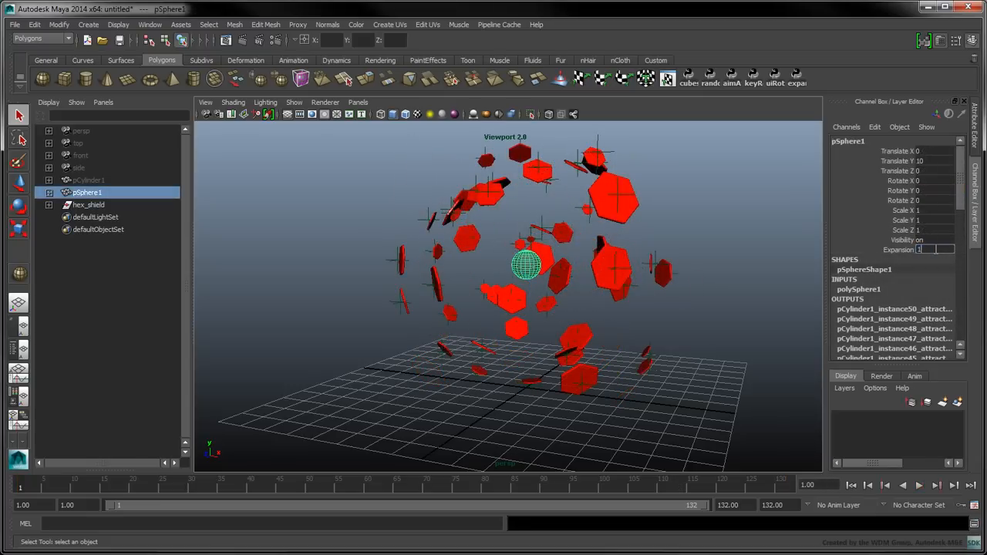
- Key the sphere's Expansion at 50 on frame 66, then preview playback
{"action": "right_click", "coordinate": [910, 249]}
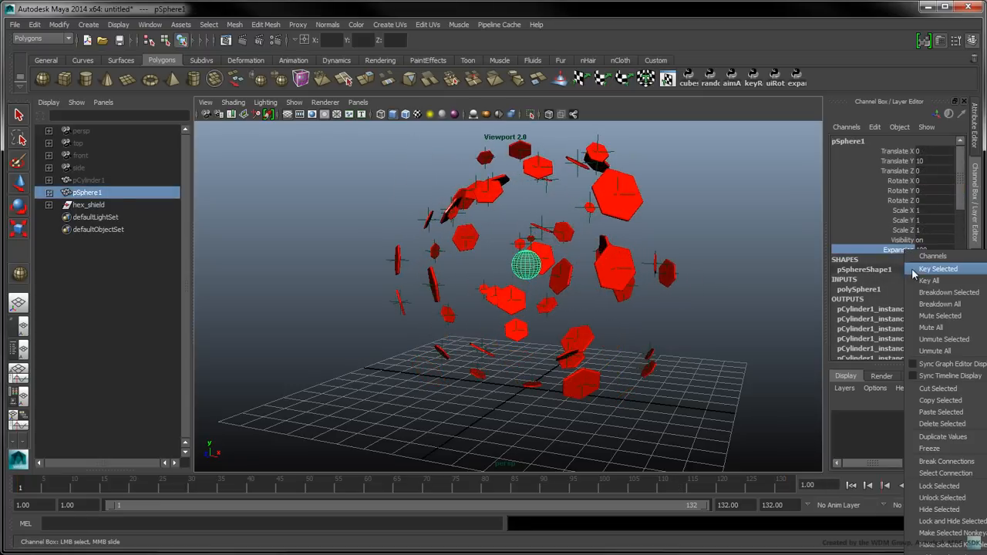
{"action": "left_click", "coordinate": [939, 268]}
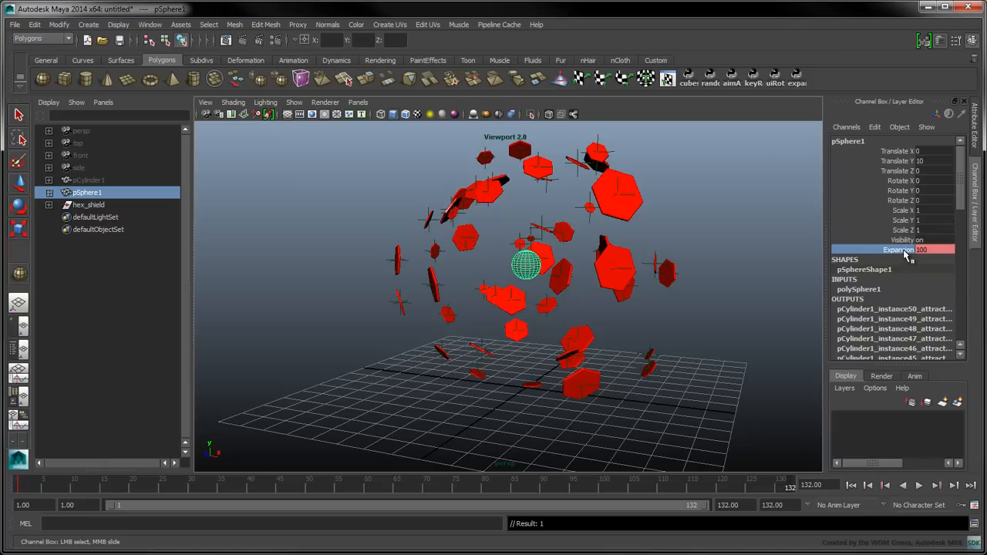
{"action": "mouse_move", "coordinate": [390, 498]}
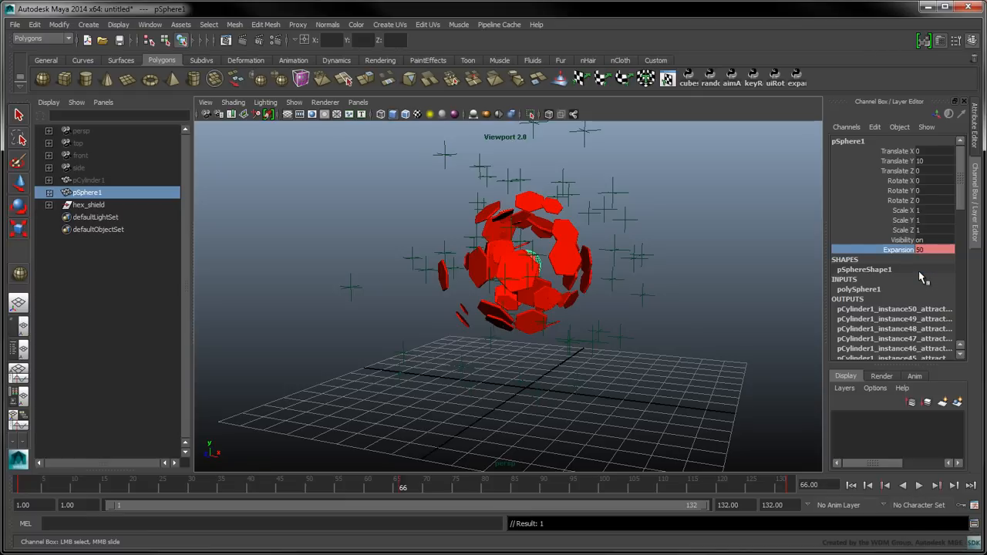
{"action": "left_click", "coordinate": [919, 485]}
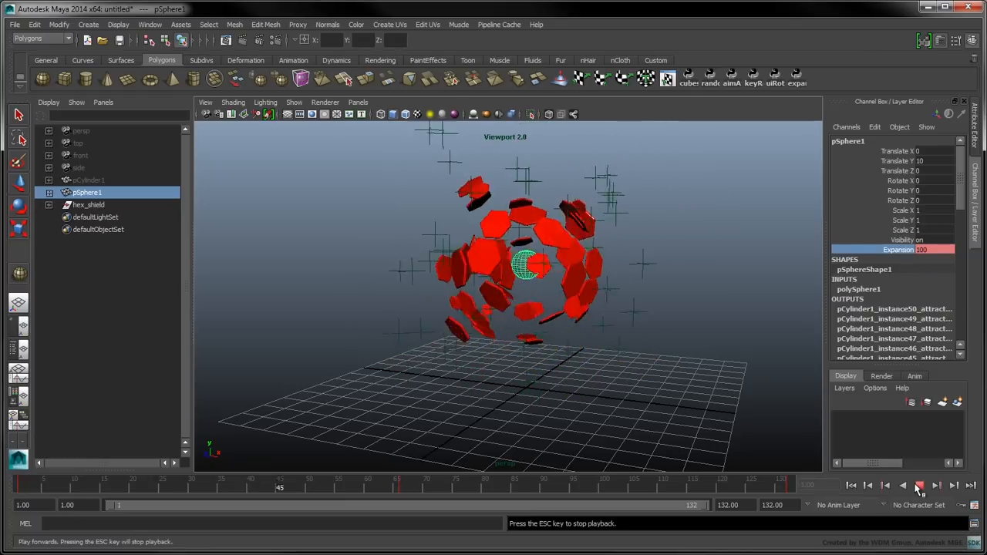
{"action": "left_click", "coordinate": [920, 485]}
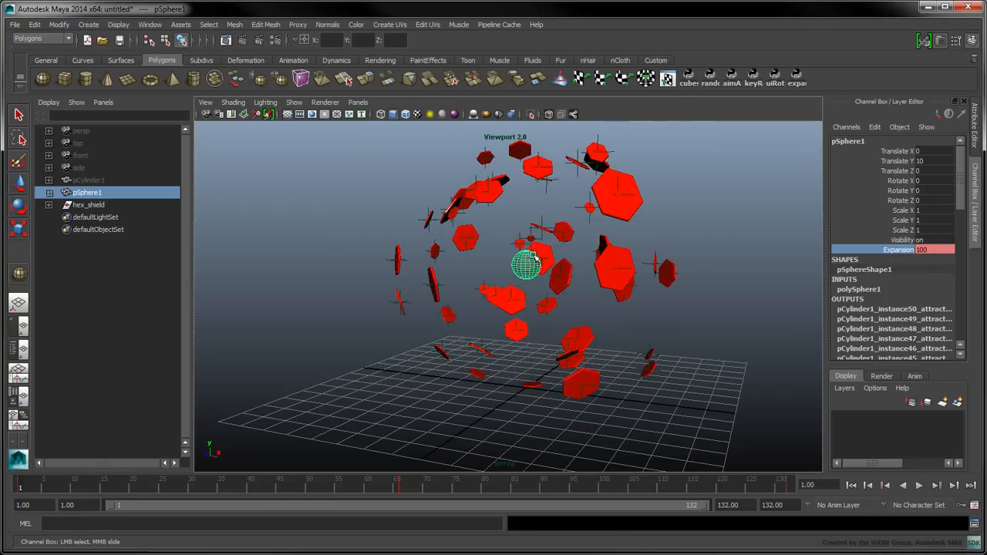
- Give the sphere a new Surface Shader and angle the directional light across the shield
{"action": "right_click", "coordinate": [527, 266]}
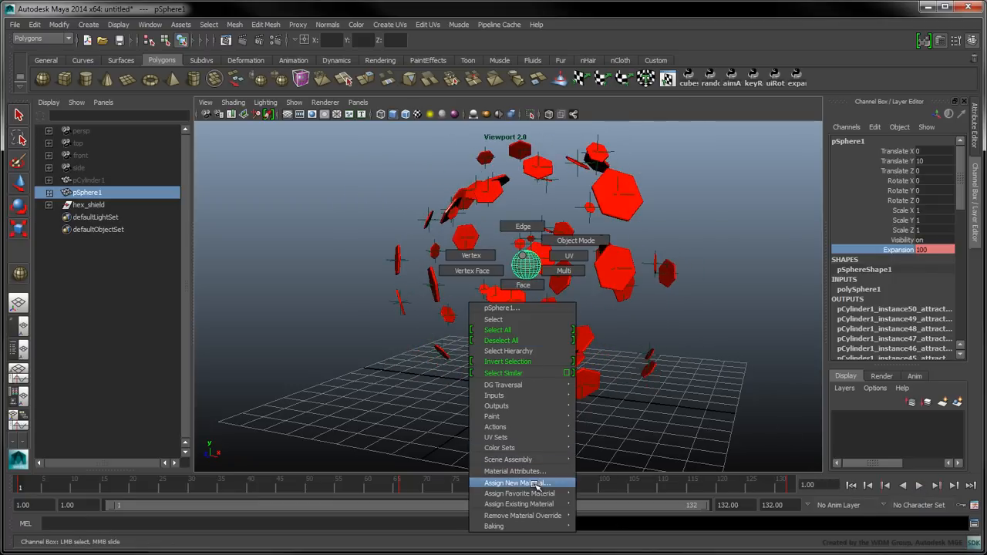
{"action": "left_click", "coordinate": [517, 483]}
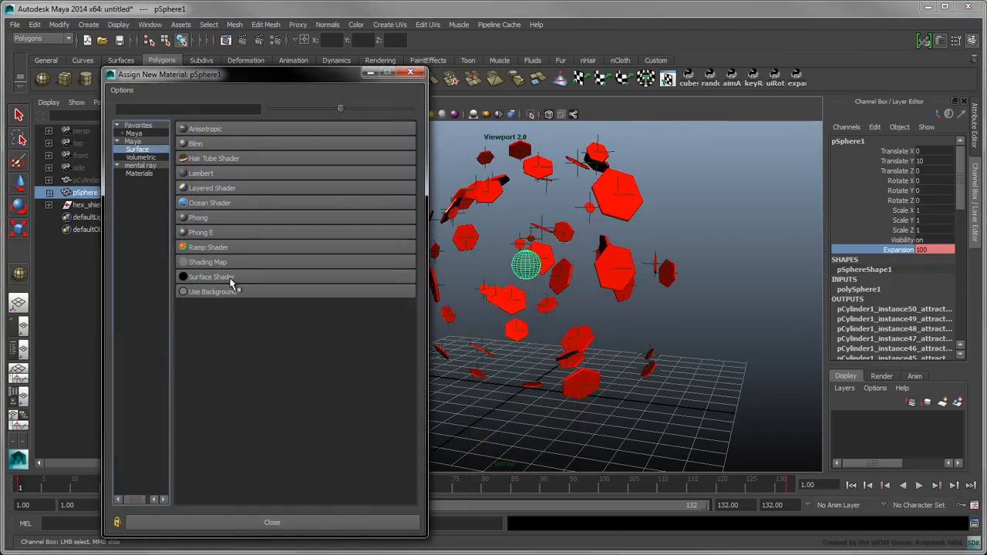
{"action": "left_click", "coordinate": [212, 277]}
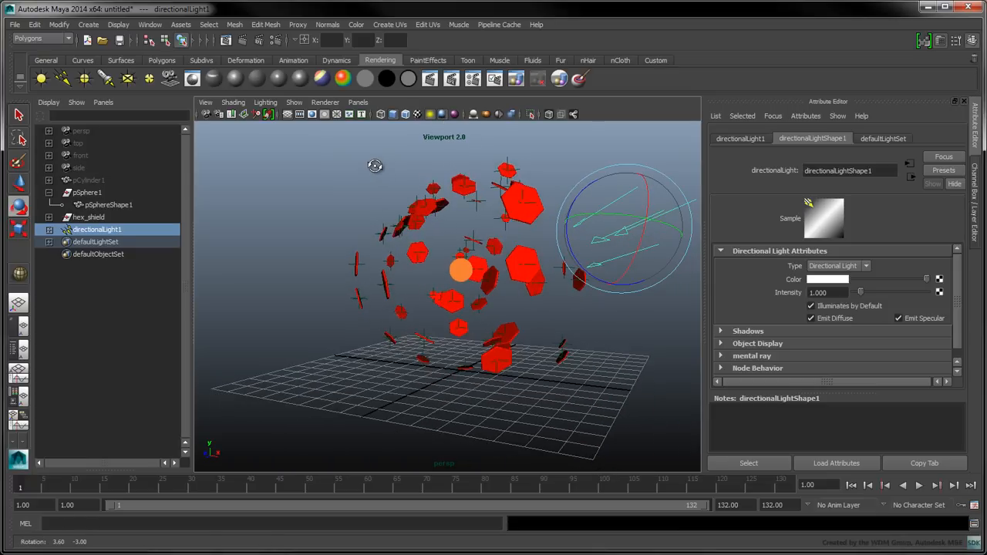
{"action": "left_click_drag", "start_coordinate": [375, 165], "coordinate": [389, 227]}
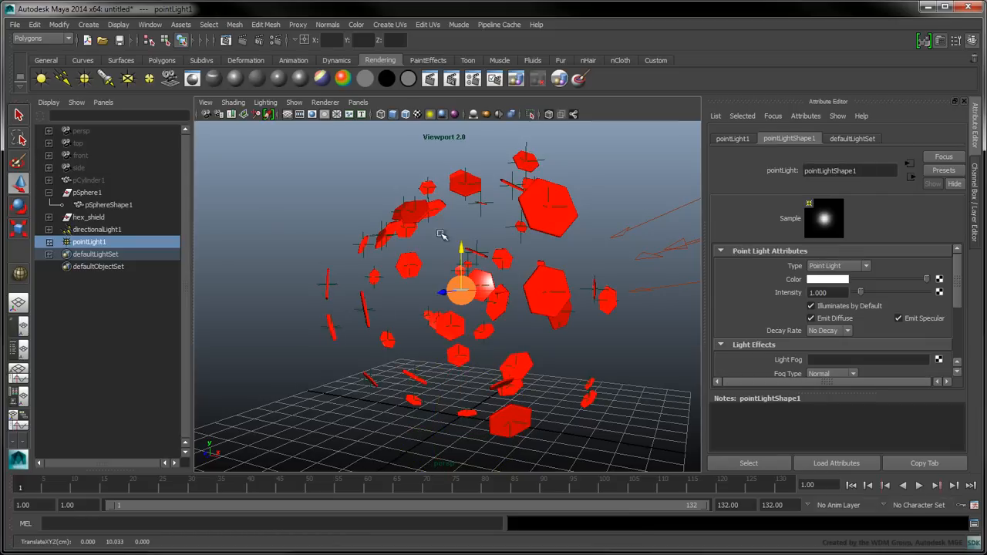
- Unlink the point light from the sphere in Light Linking and render the view
{"action": "left_click", "coordinate": [150, 24]}
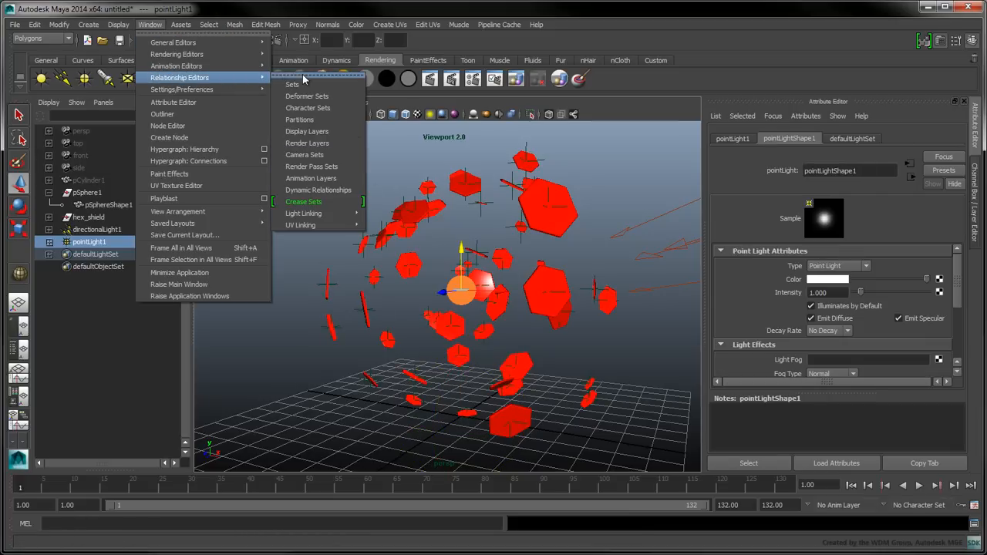
{"action": "left_click", "coordinate": [304, 212]}
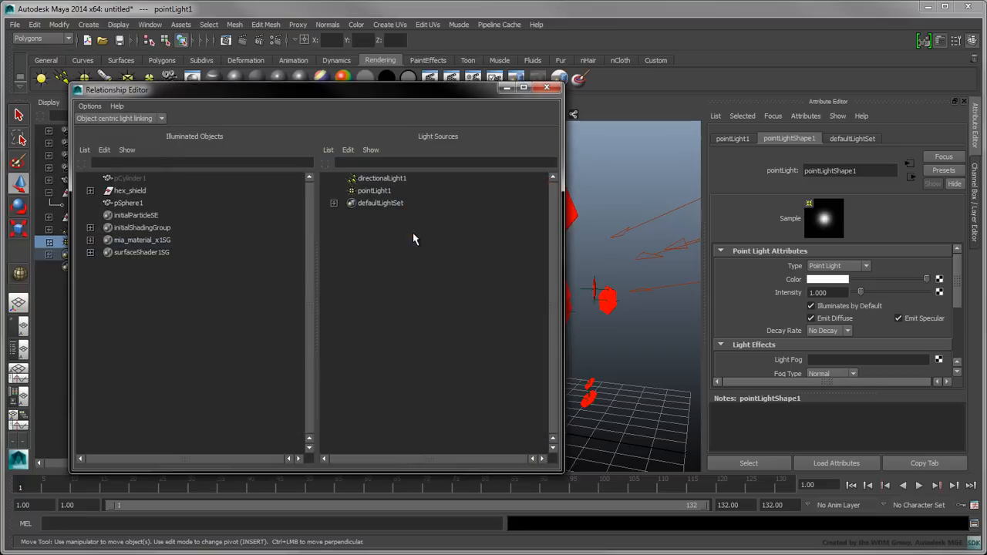
{"action": "left_click", "coordinate": [128, 202]}
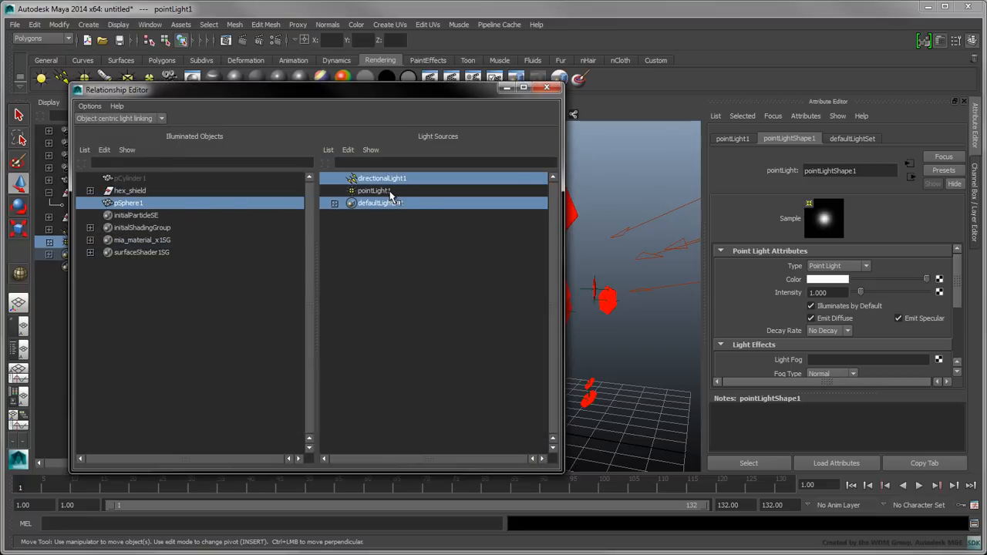
{"action": "left_click", "coordinate": [547, 87]}
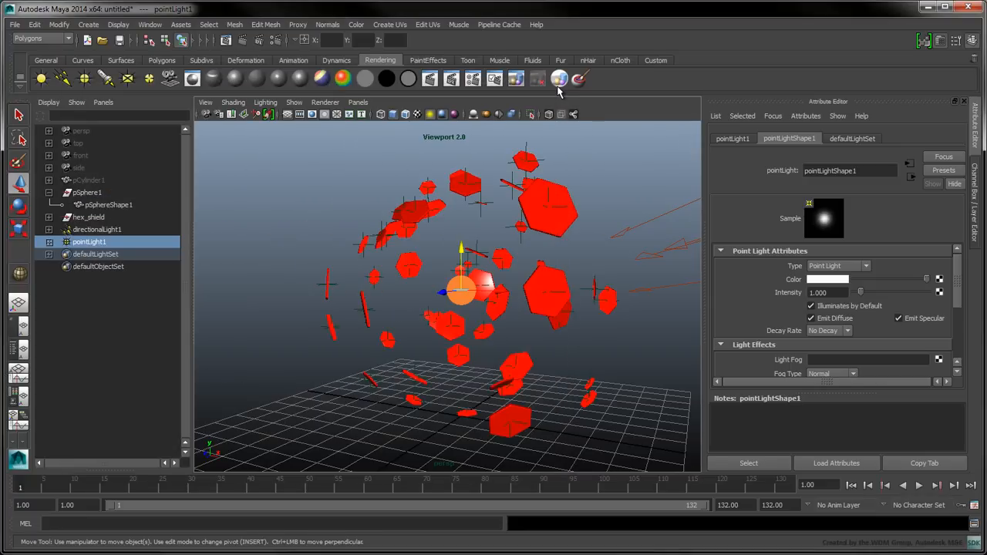
{"action": "left_click", "coordinate": [558, 78]}
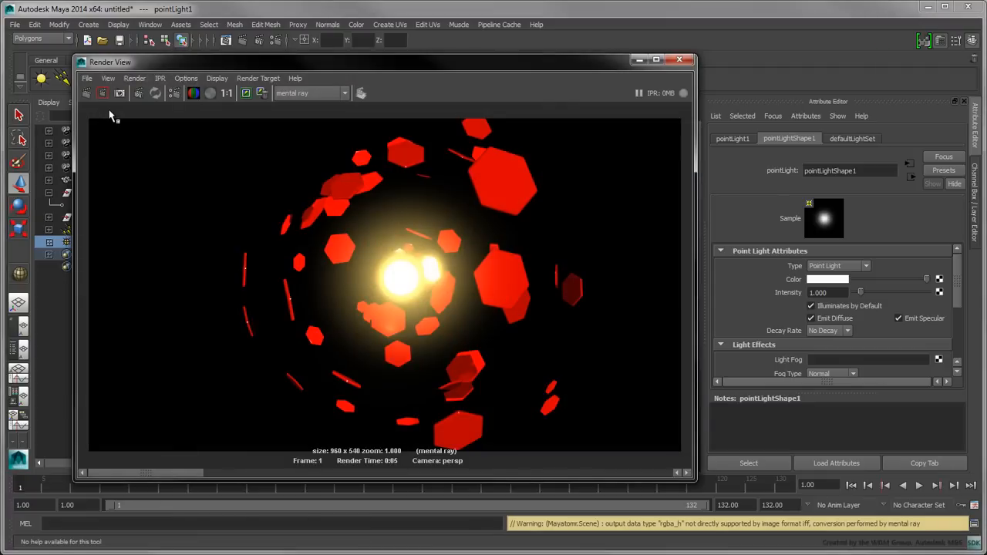